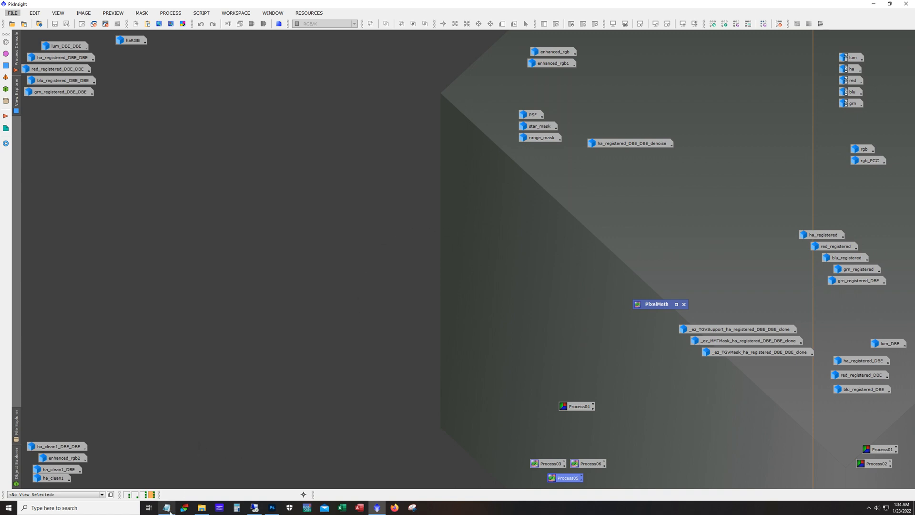
Open the luminance master light of M101 to view the galaxy and star field
{"action": "left_click", "coordinate": [167, 508]}
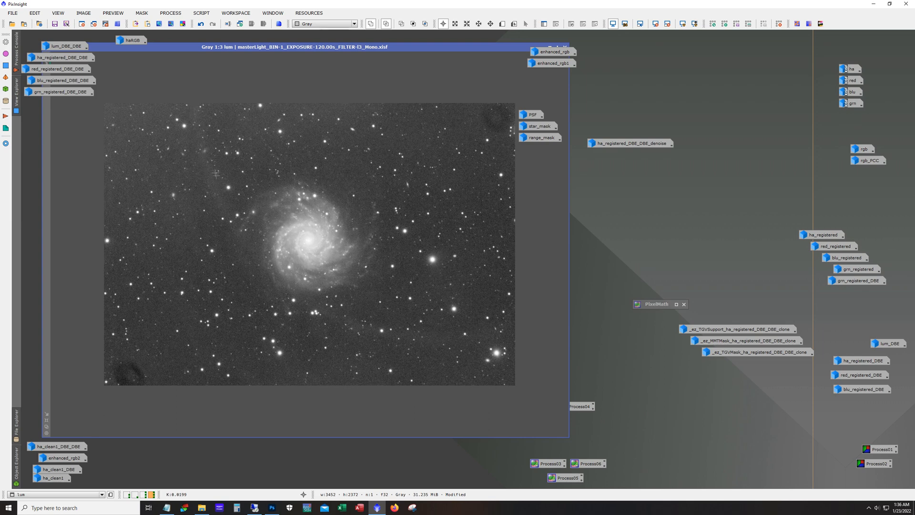
{"action": "mouse_move", "coordinate": [489, 335]}
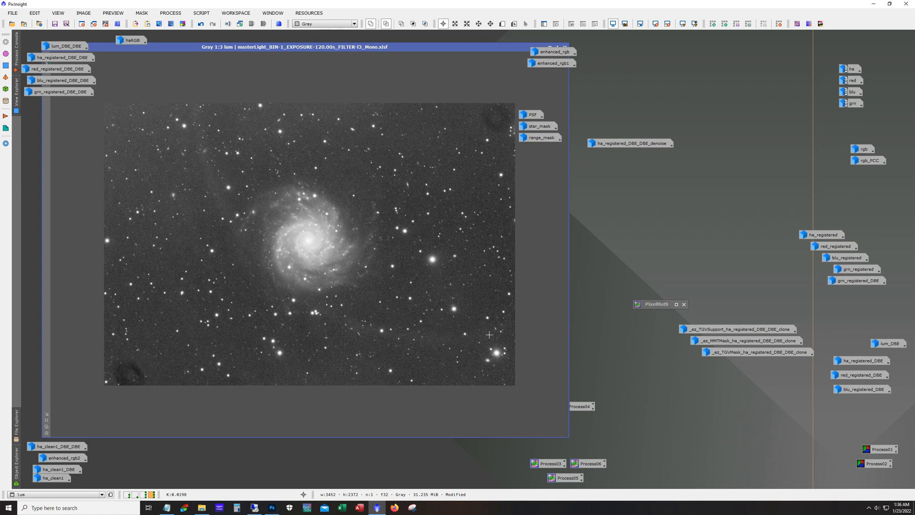
{"action": "mouse_move", "coordinate": [192, 116]}
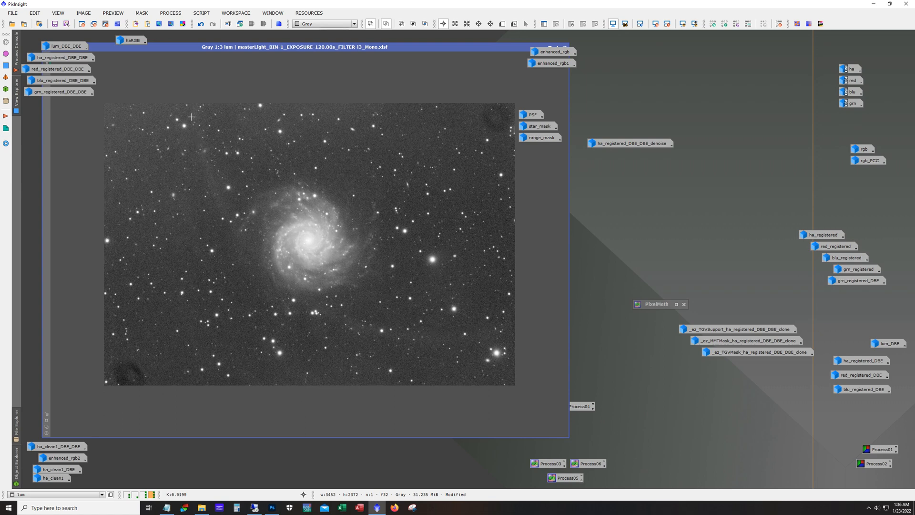
{"action": "mouse_move", "coordinate": [399, 434]}
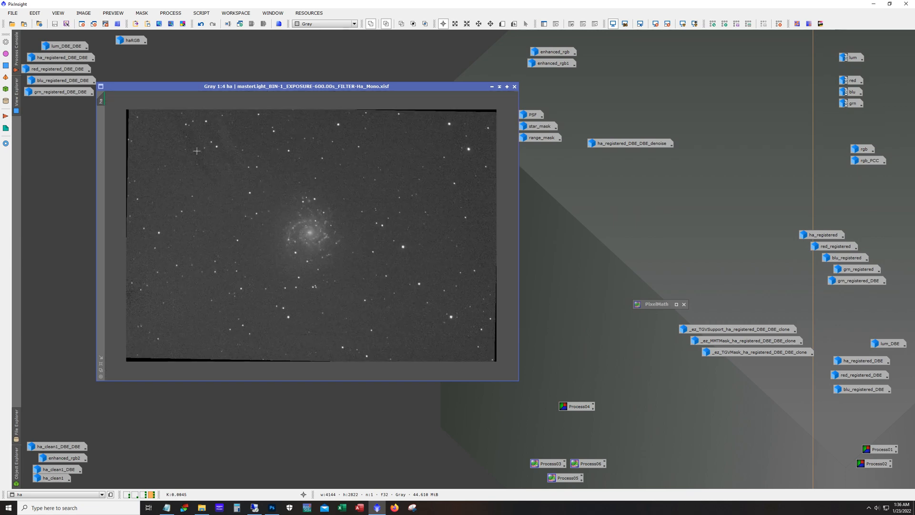
{"action": "mouse_move", "coordinate": [410, 292]}
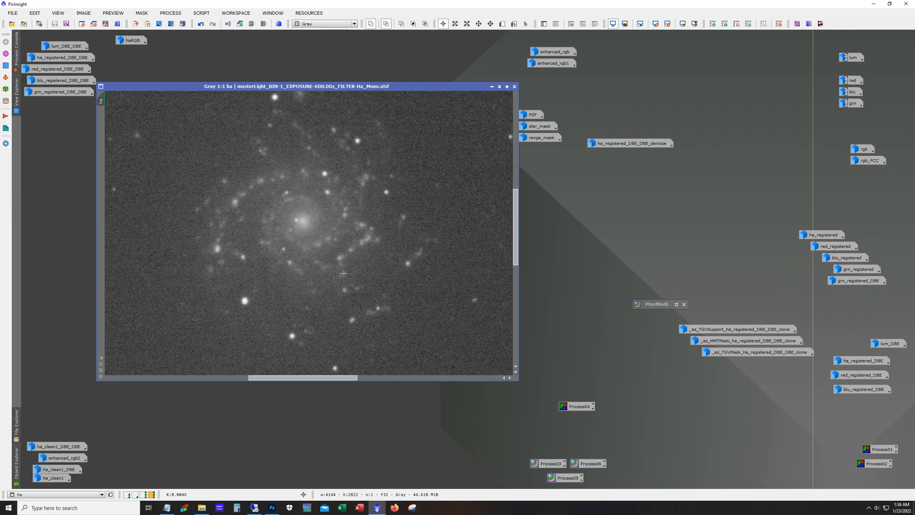
{"action": "mouse_move", "coordinate": [228, 217]}
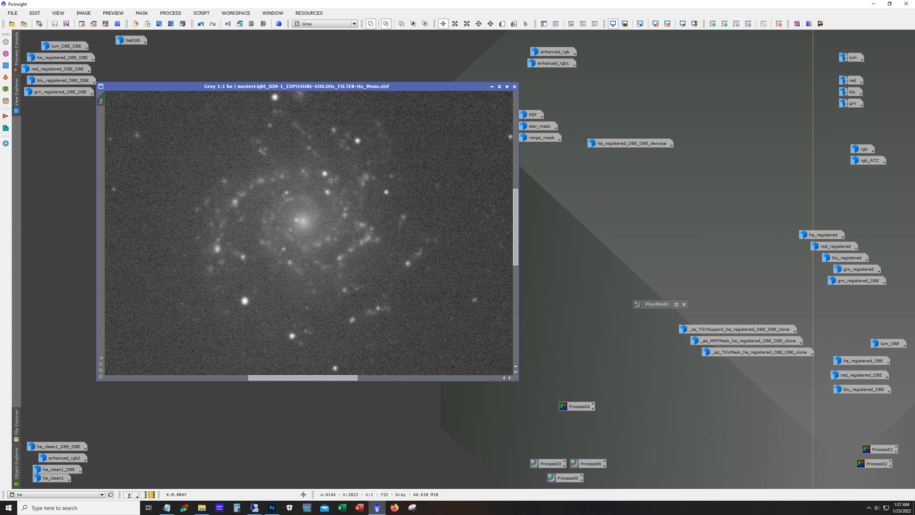
{"action": "mouse_move", "coordinate": [365, 252]}
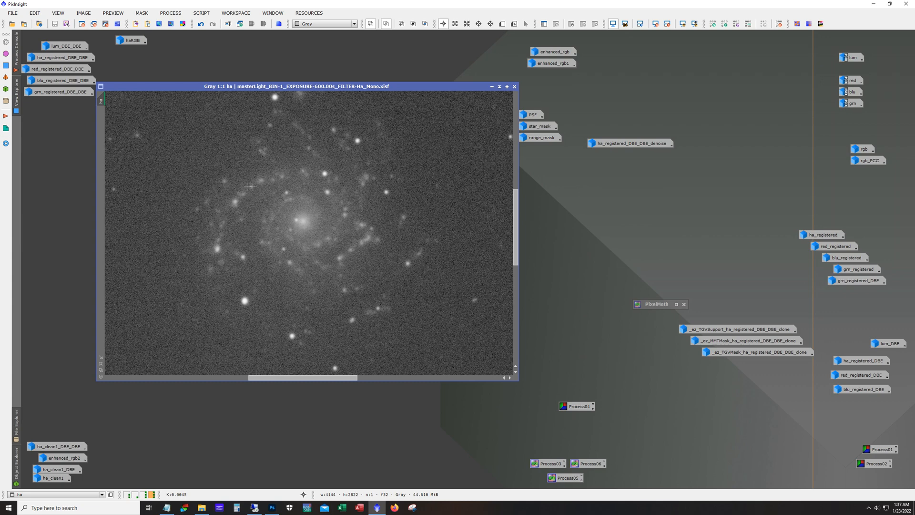
{"action": "mouse_move", "coordinate": [369, 255]}
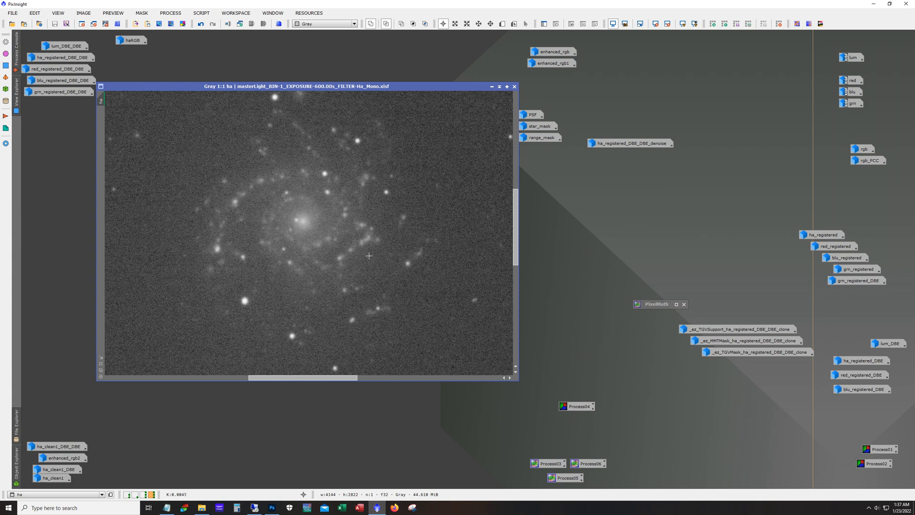
{"action": "mouse_move", "coordinate": [345, 235]}
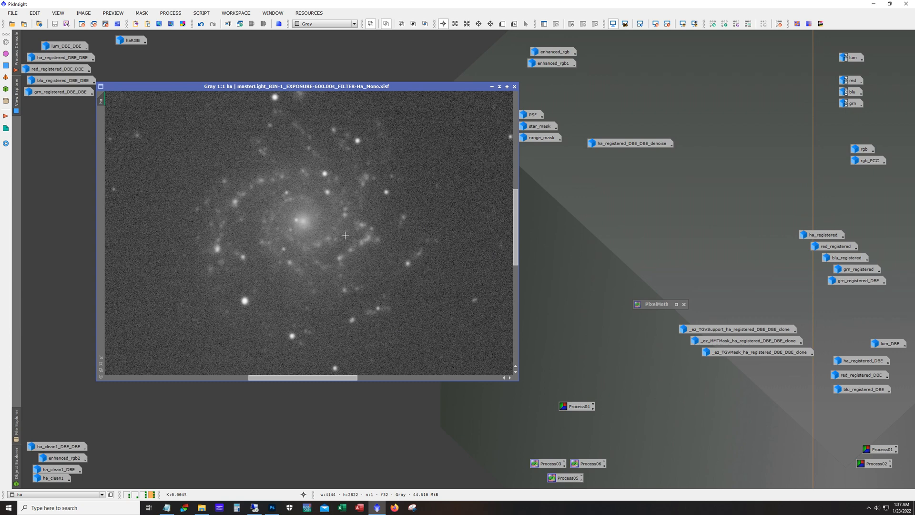
{"action": "mouse_move", "coordinate": [395, 327]}
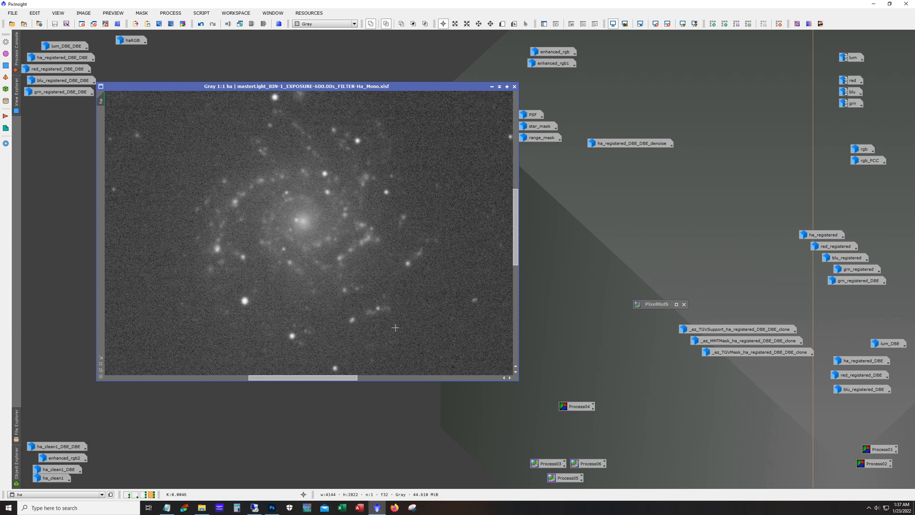
Close the luminance window in favour of the Ha master light
{"action": "left_click", "coordinate": [514, 87]}
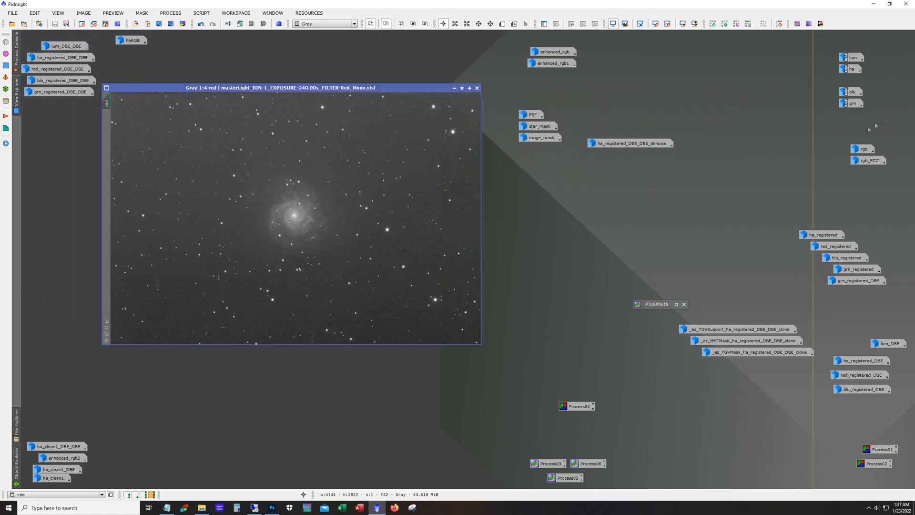
Bring up the green master frame and auto-stretch it for review
{"action": "left_click", "coordinate": [852, 92]}
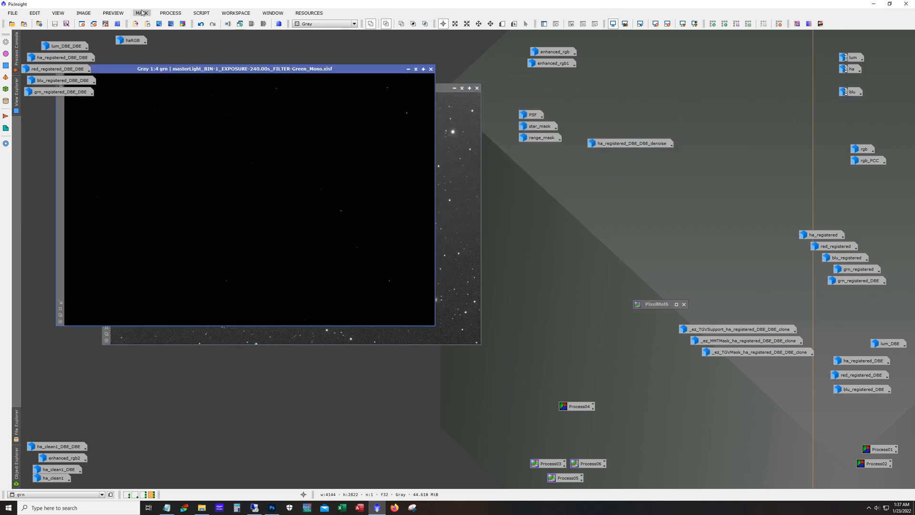
{"action": "left_click", "coordinate": [170, 12]}
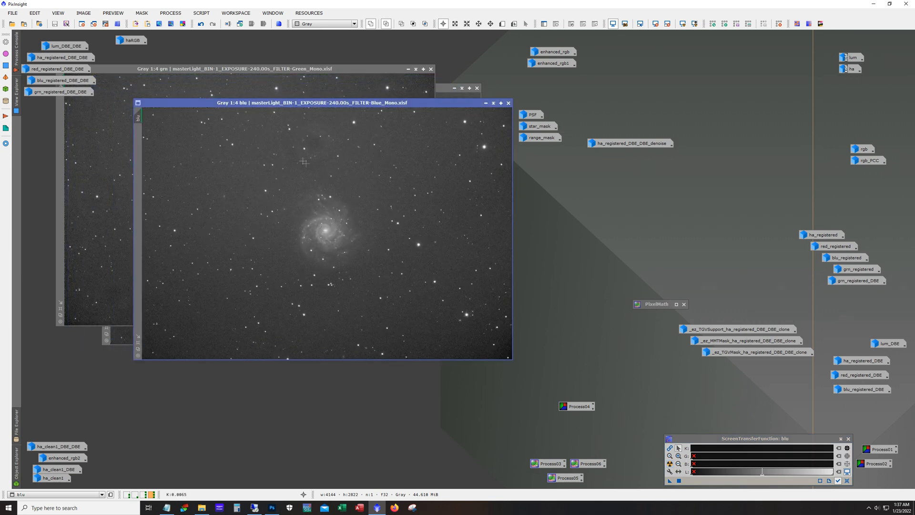
{"action": "mouse_move", "coordinate": [494, 207]}
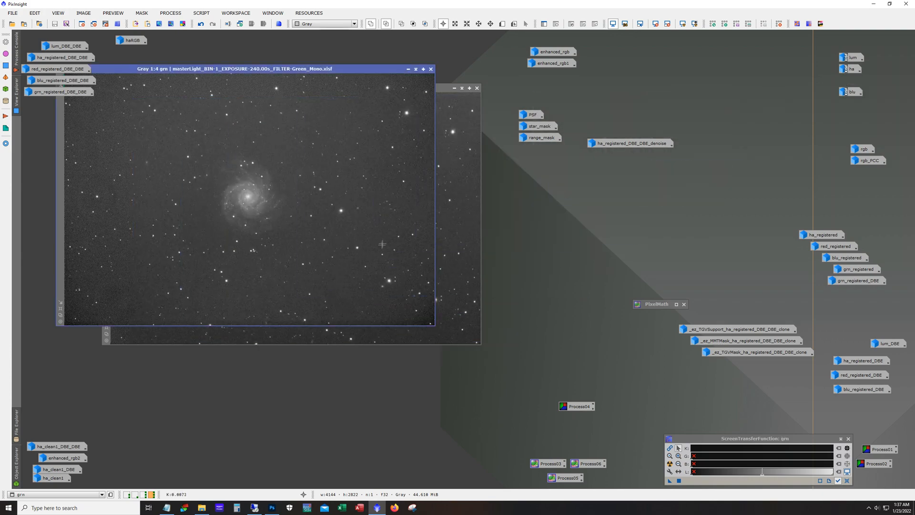
{"action": "mouse_move", "coordinate": [385, 239]}
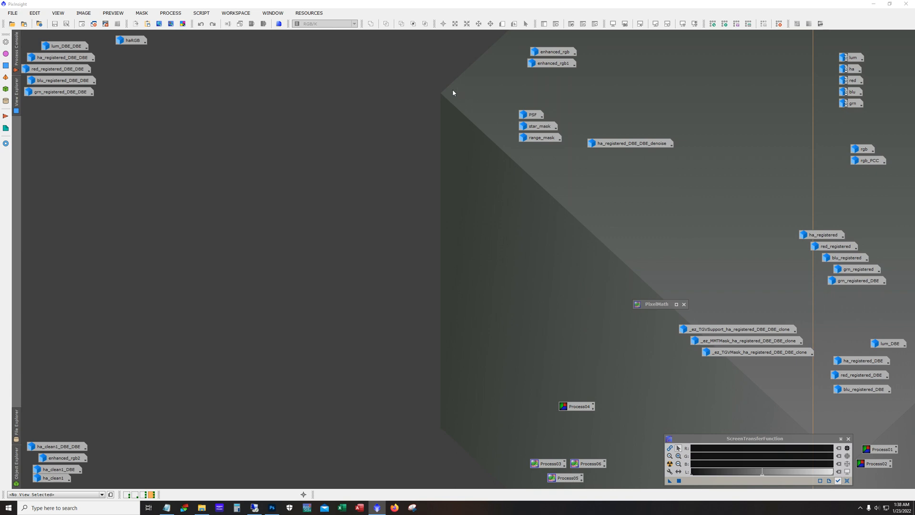
{"action": "double_click", "coordinate": [65, 46]}
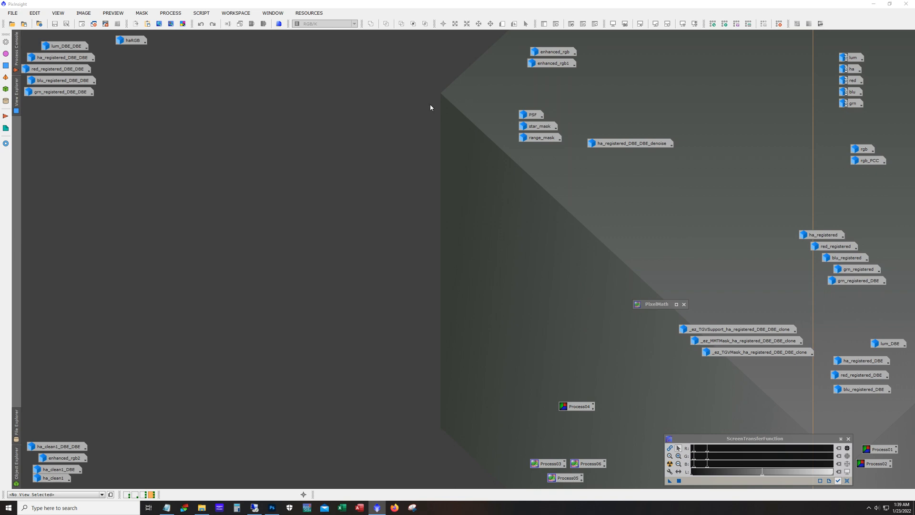
View lum_DBE_DBE at 2:1 with a darker stretch and undo/redo Deconvolution to compare
{"action": "double_click", "coordinate": [65, 46]}
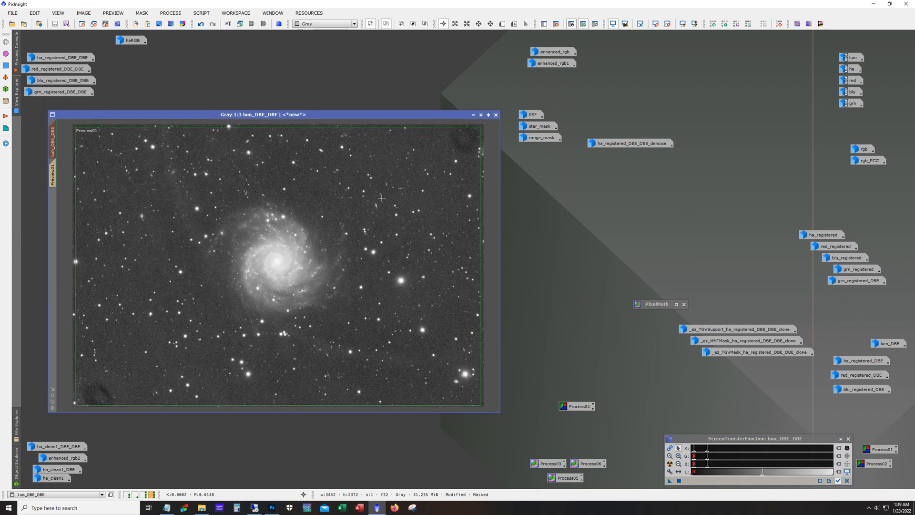
{"action": "left_click", "coordinate": [200, 24]}
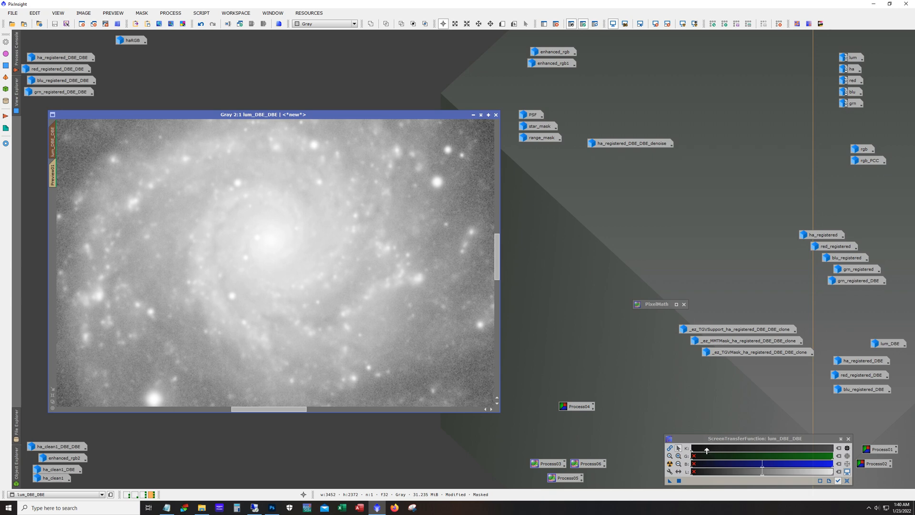
{"action": "mouse_move", "coordinate": [264, 282]}
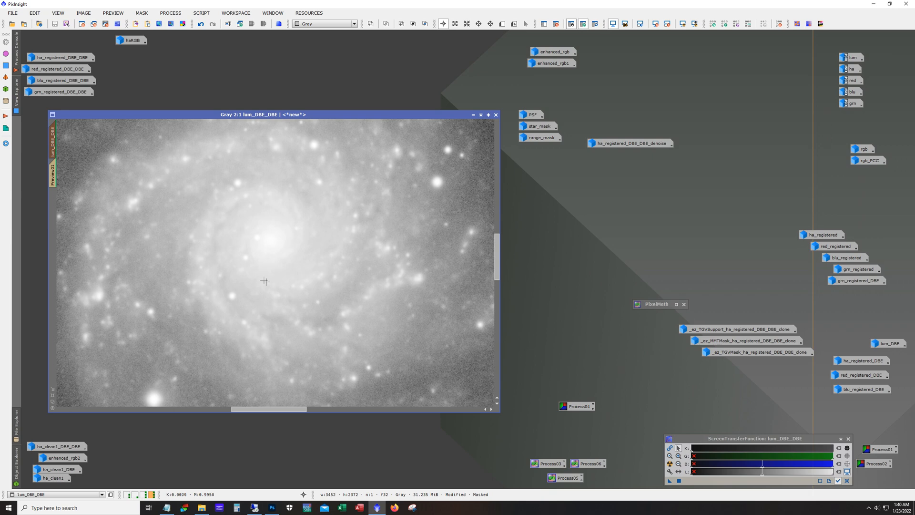
{"action": "mouse_move", "coordinate": [281, 287]}
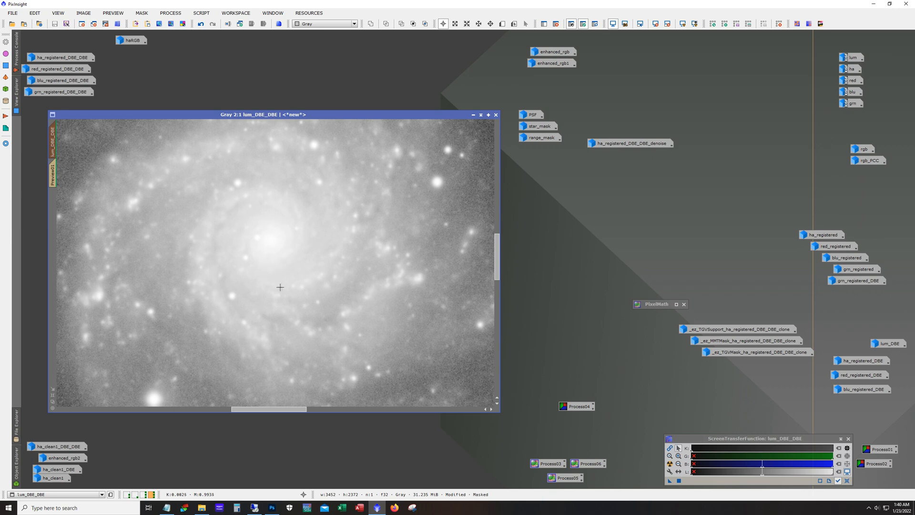
{"action": "mouse_move", "coordinate": [772, 425]}
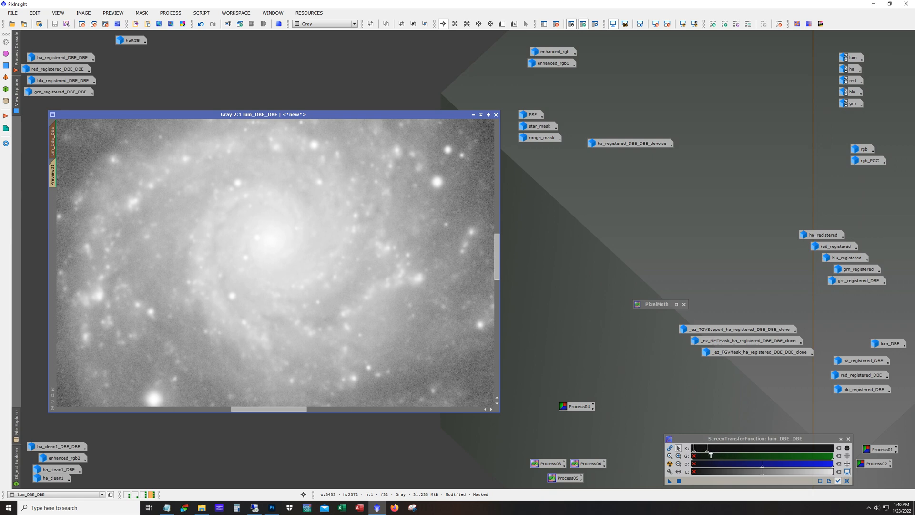
{"action": "left_click_drag", "start_coordinate": [711, 455], "coordinate": [721, 455]}
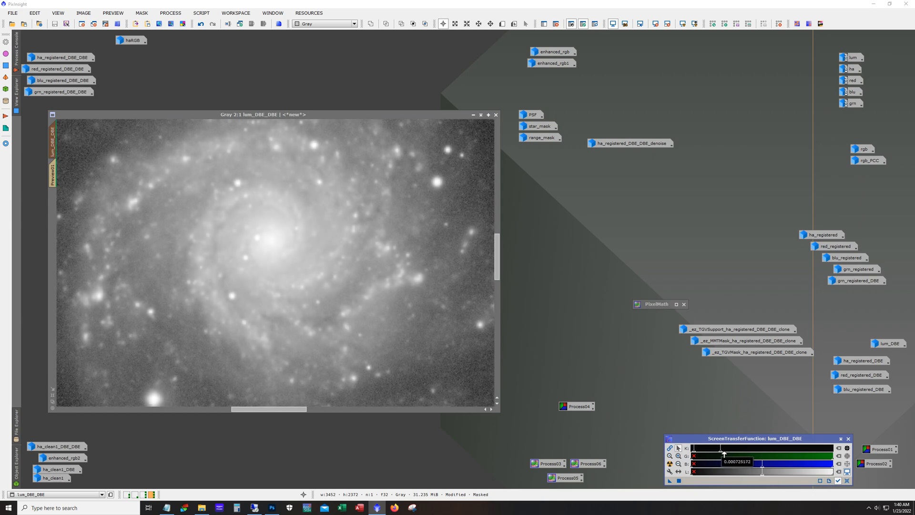
{"action": "left_click_drag", "start_coordinate": [723, 454], "coordinate": [743, 454]}
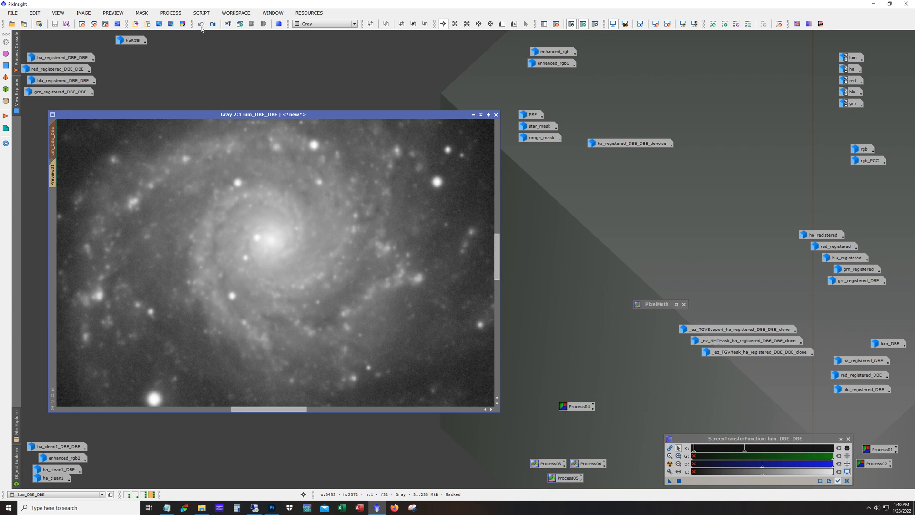
{"action": "mouse_move", "coordinate": [212, 24]}
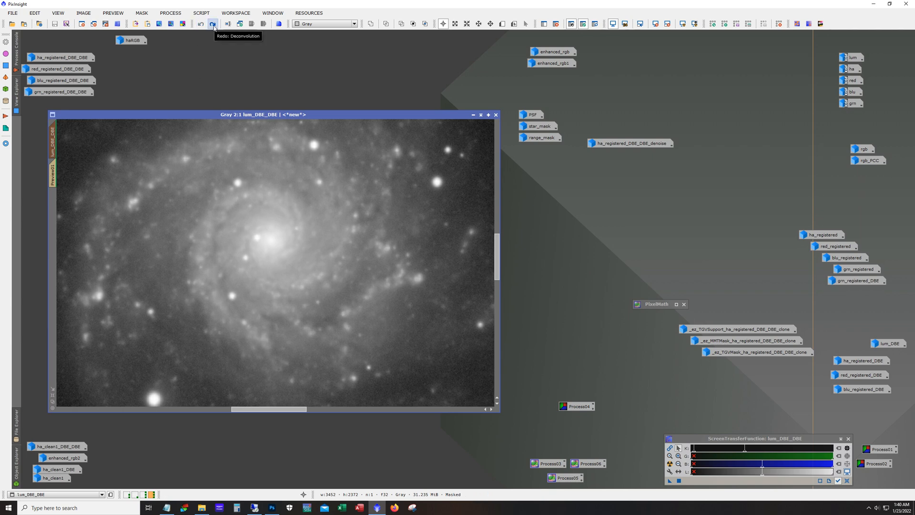
{"action": "left_click", "coordinate": [212, 24]}
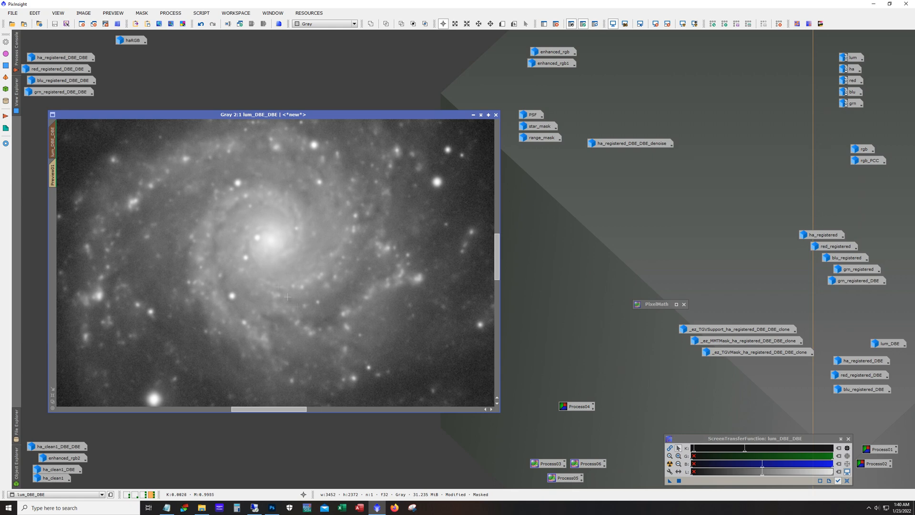
{"action": "mouse_move", "coordinate": [406, 285]}
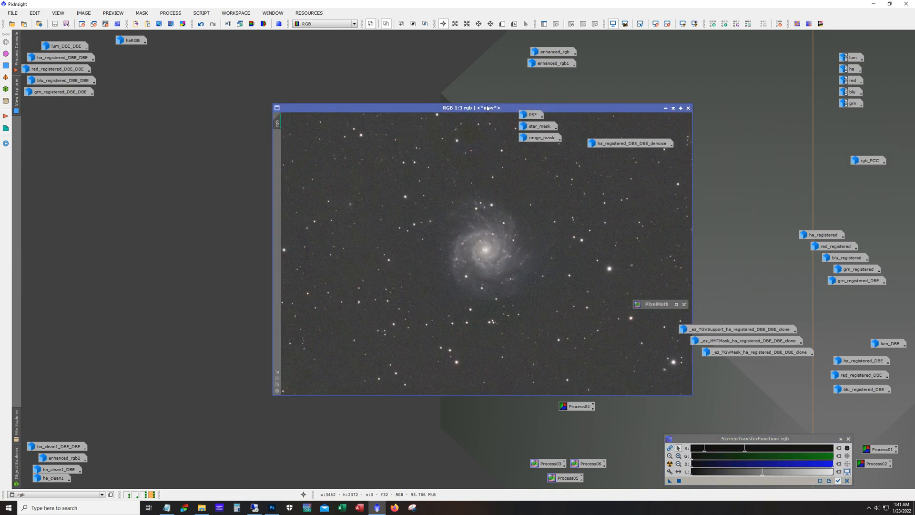
Replace the rgb window with the color-calibrated rgb_PCC image, positioned to the right
{"action": "left_click_drag", "start_coordinate": [471, 108], "coordinate": [311, 97]}
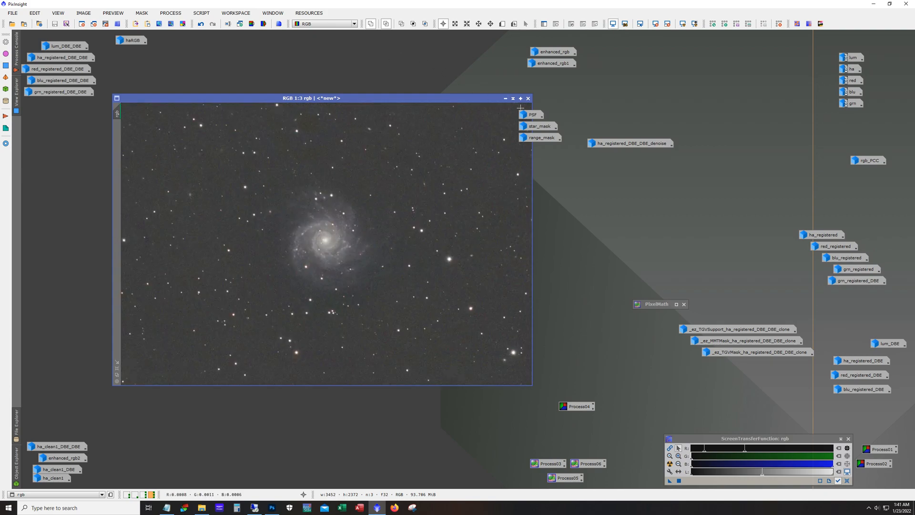
{"action": "mouse_move", "coordinate": [505, 98]}
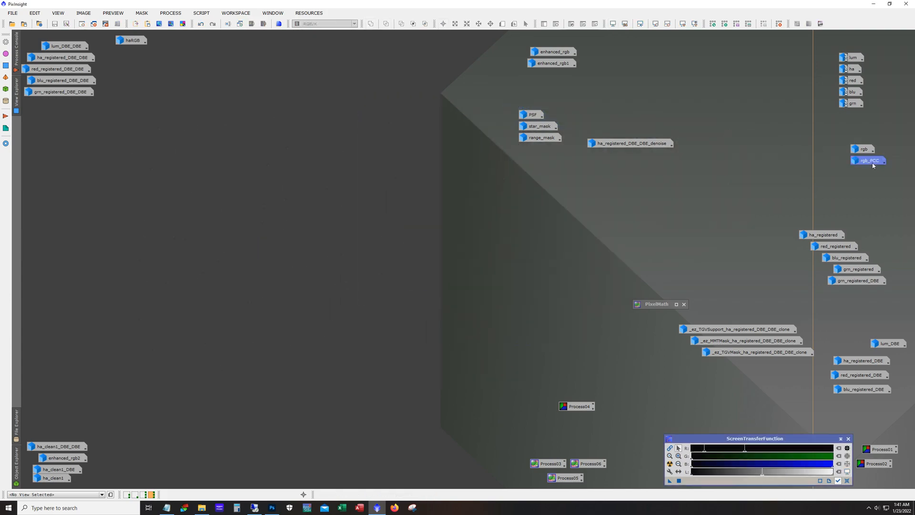
{"action": "double_click", "coordinate": [868, 160]}
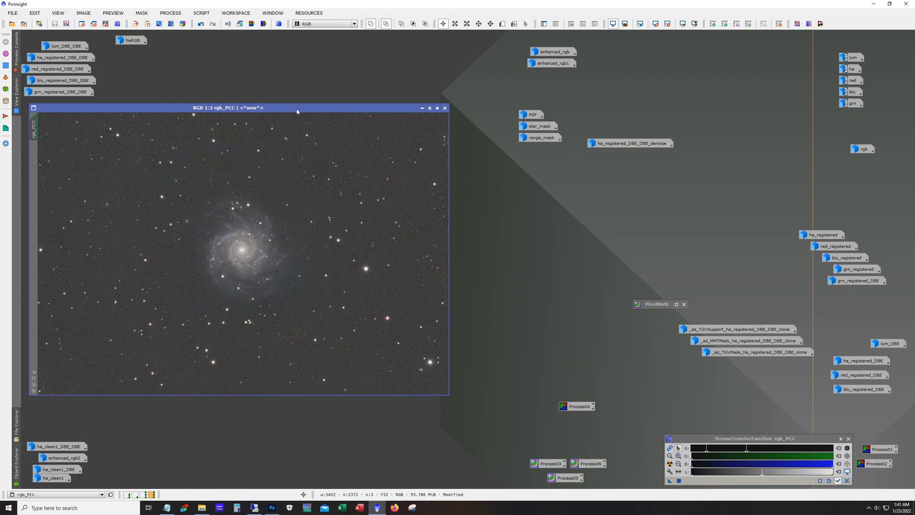
{"action": "left_click_drag", "start_coordinate": [230, 107], "coordinate": [273, 111]}
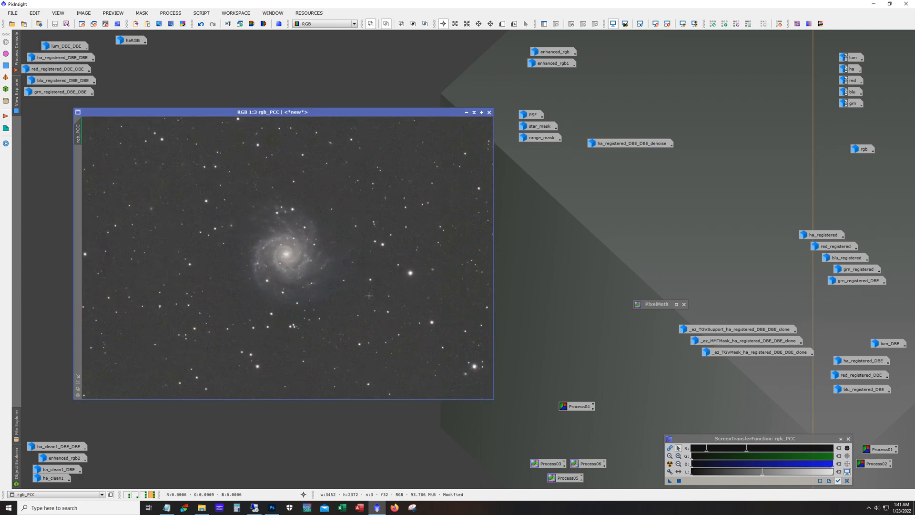
{"action": "left_click", "coordinate": [169, 13]}
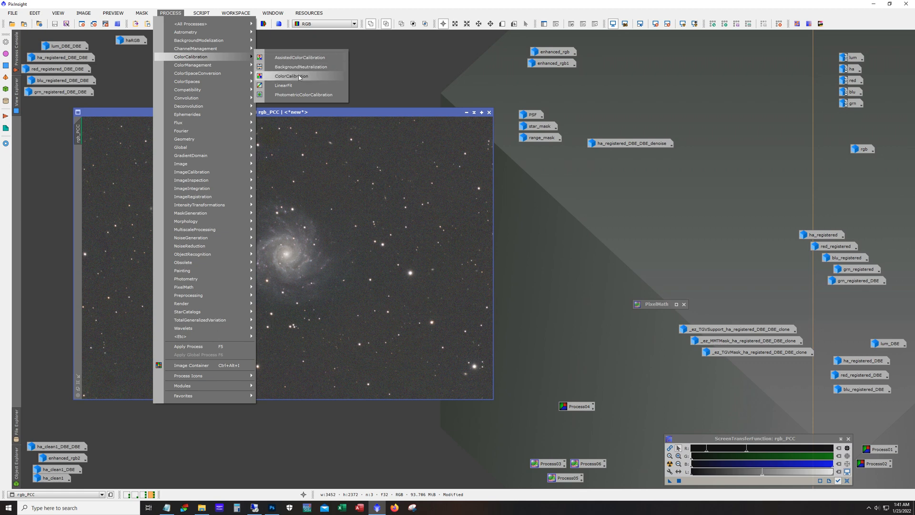
{"action": "mouse_move", "coordinate": [300, 67]}
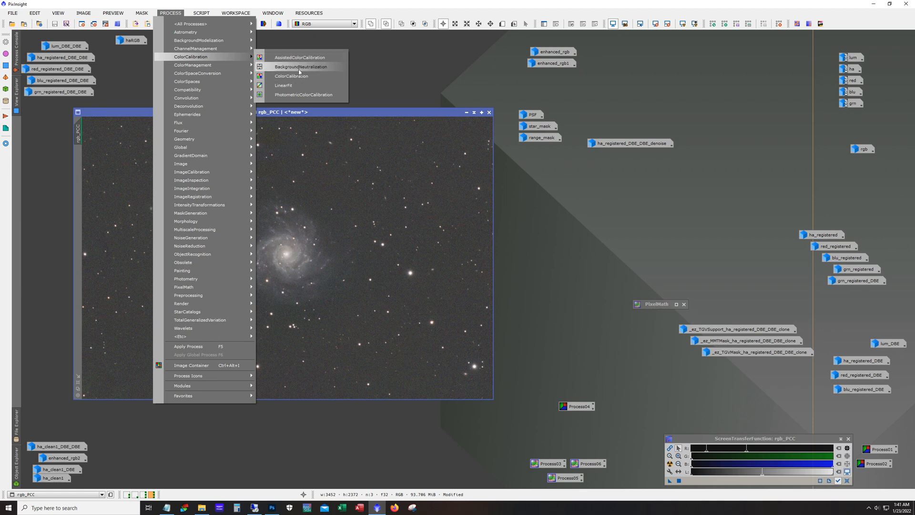
{"action": "mouse_move", "coordinate": [303, 95]}
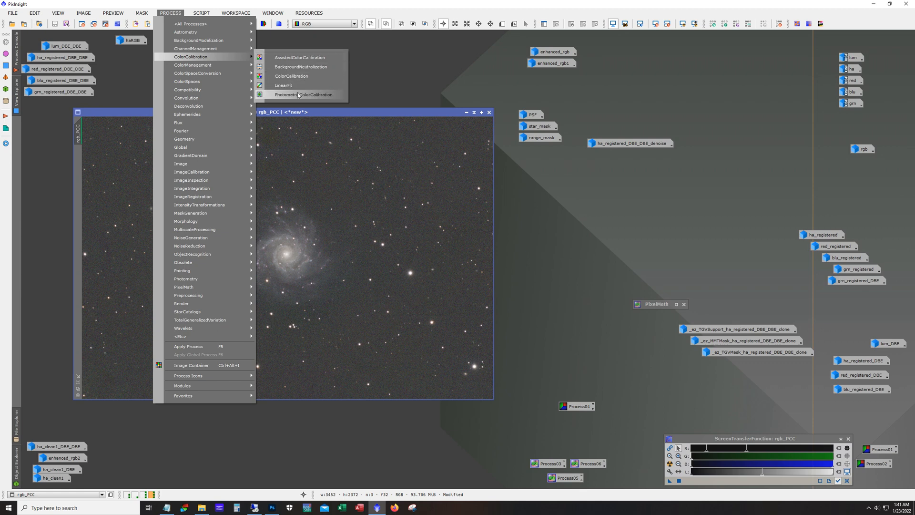
{"action": "mouse_move", "coordinate": [187, 113]}
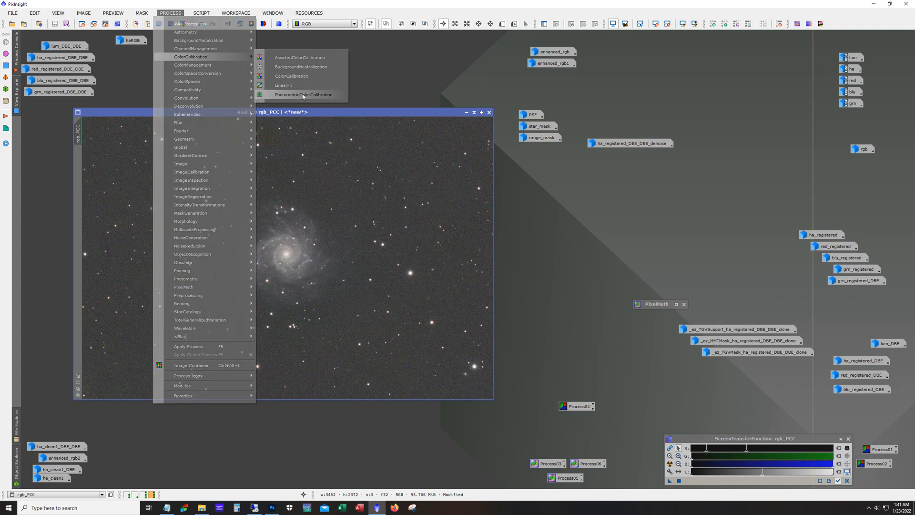
Fill PhotometricColorCalibration's focal length and pixel size from the image metadata and check them
{"action": "left_click", "coordinate": [303, 95]}
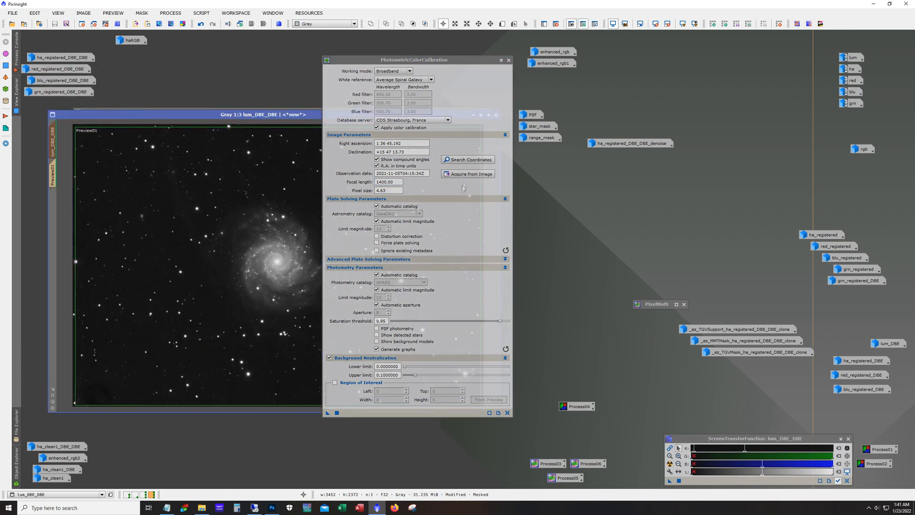
{"action": "left_click", "coordinate": [467, 174]}
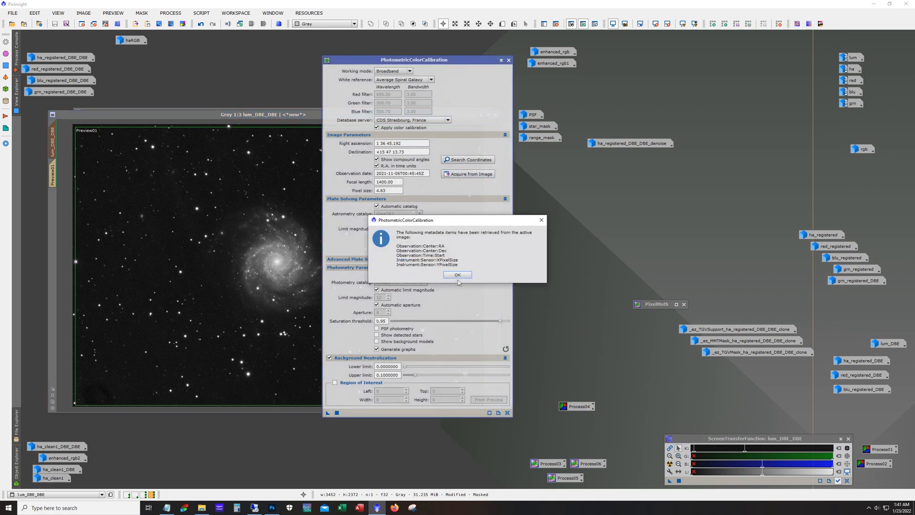
{"action": "left_click", "coordinate": [456, 274]}
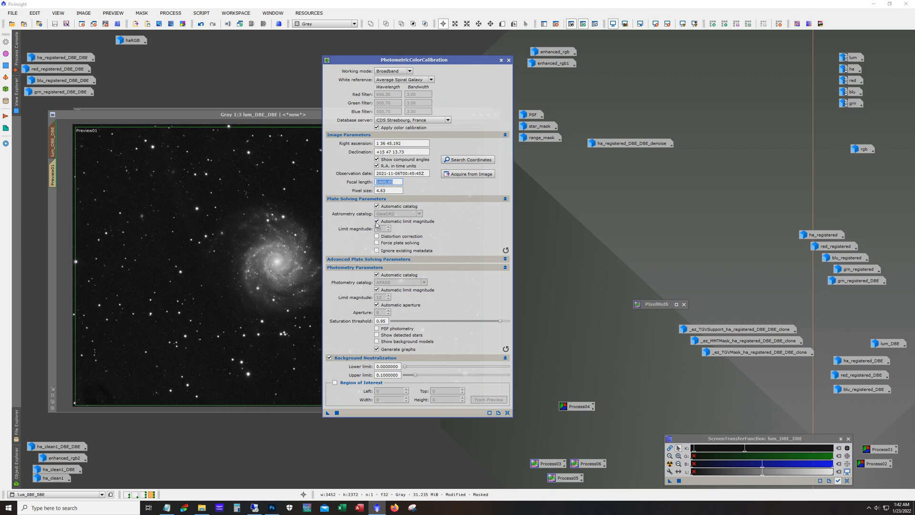
{"action": "mouse_move", "coordinate": [377, 221]}
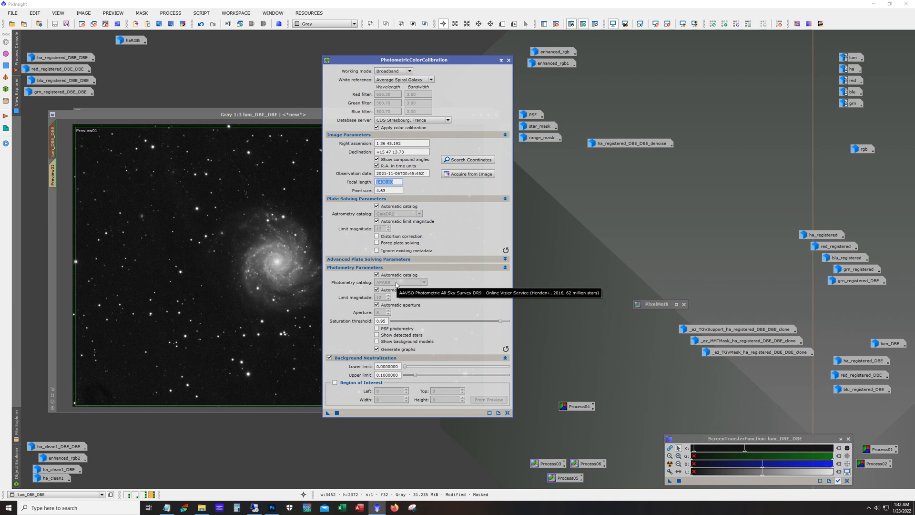
{"action": "mouse_move", "coordinate": [392, 161]}
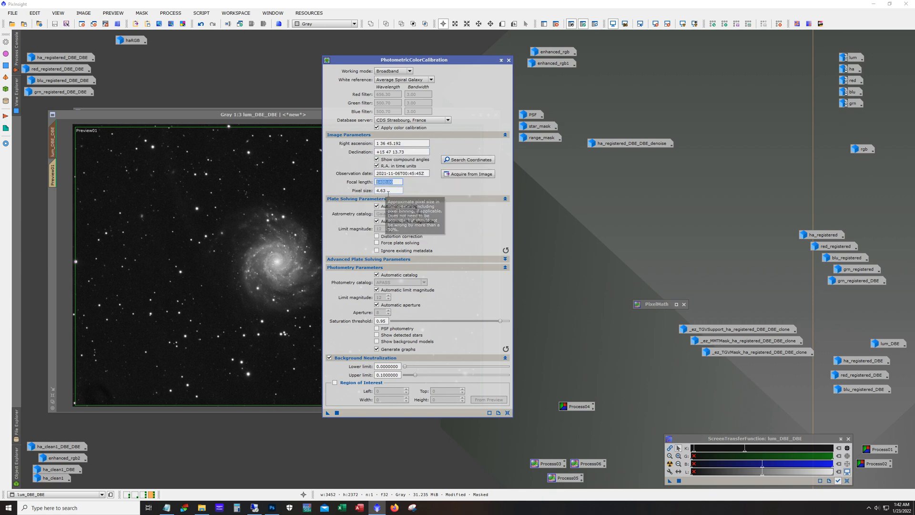
{"action": "left_click", "coordinate": [388, 190]}
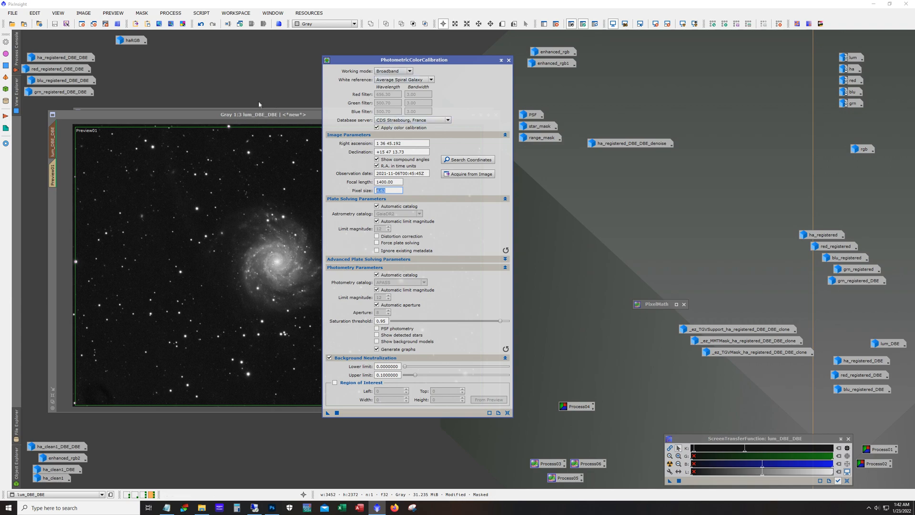
{"action": "left_click_drag", "start_coordinate": [415, 59], "coordinate": [564, 76]}
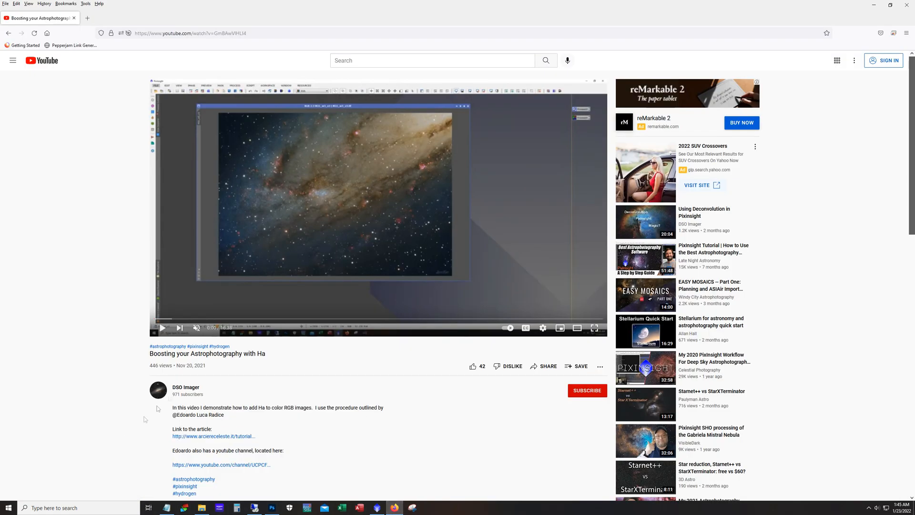
{"action": "mouse_move", "coordinate": [275, 358]}
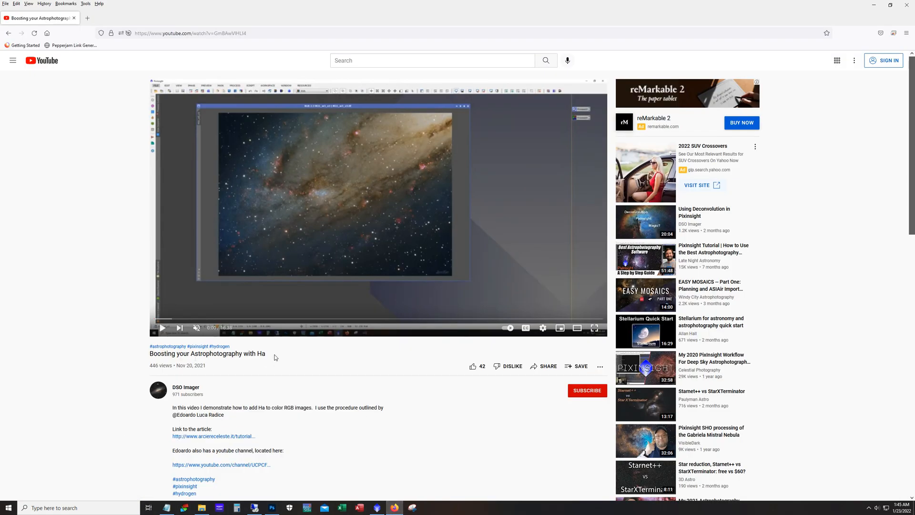
Select the Boosting your Astrophotography with Ha title and reveal its description and article link
{"action": "triple_click", "coordinate": [207, 352]}
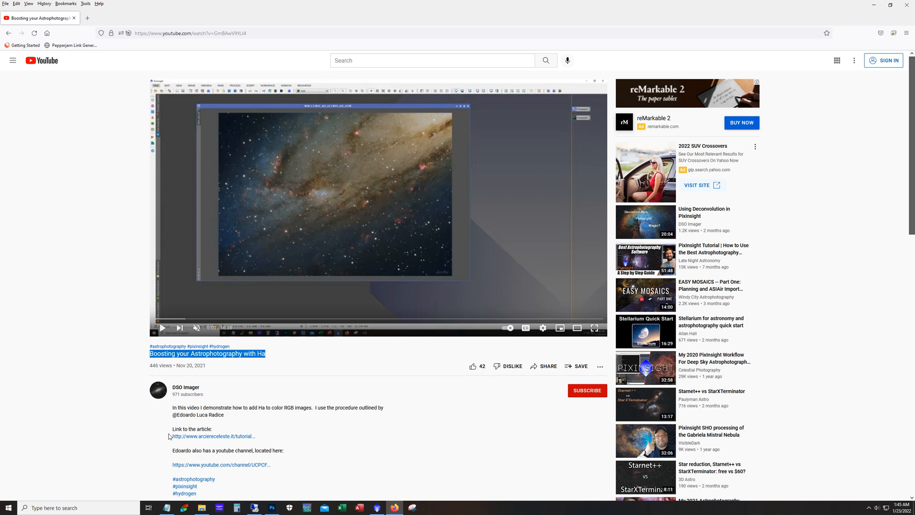
{"action": "scroll", "scroll_direction": "down", "scroll_amount": 3}
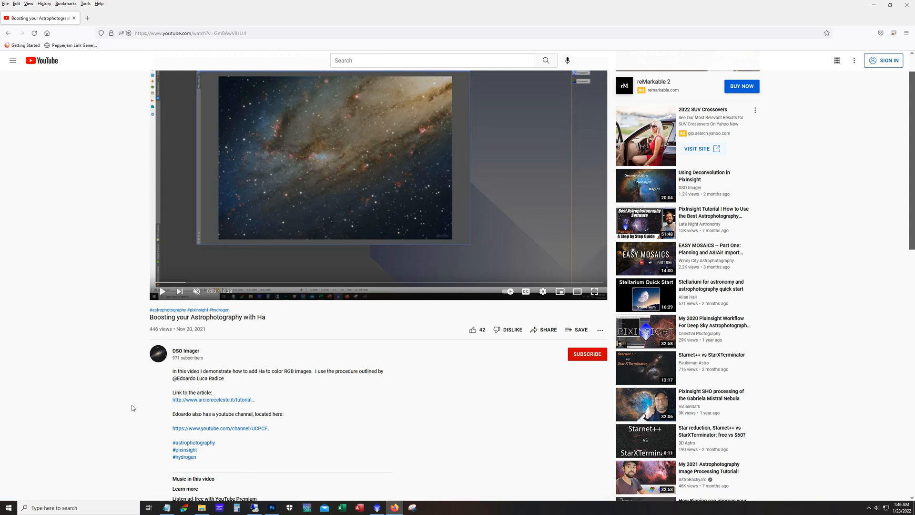
{"action": "mouse_move", "coordinate": [178, 396]}
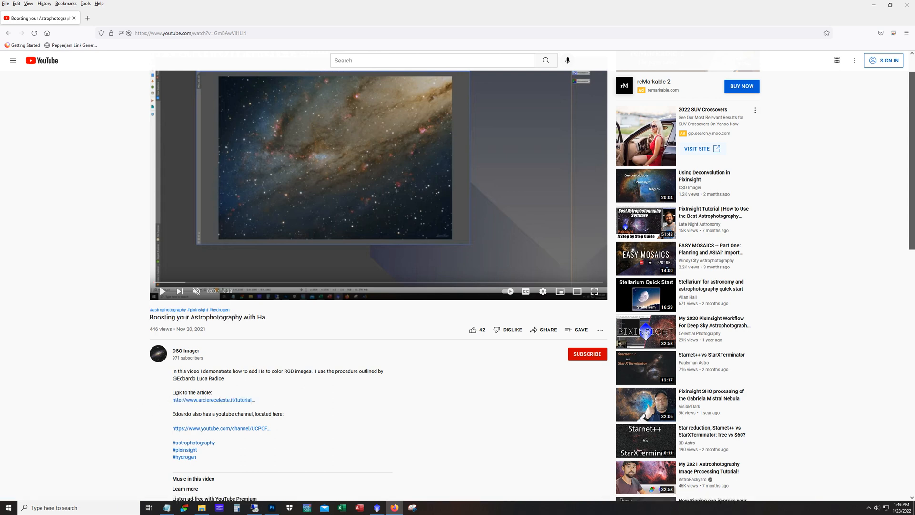
{"action": "mouse_move", "coordinate": [293, 428]}
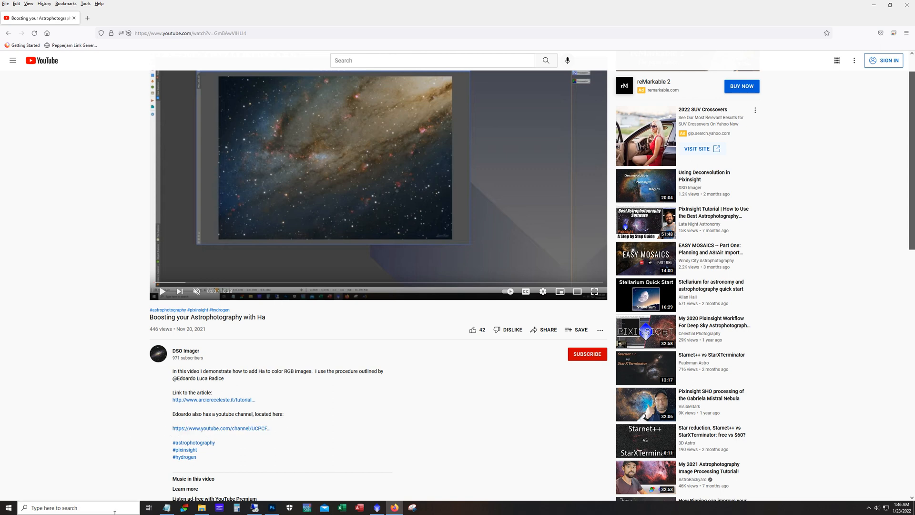
{"action": "mouse_move", "coordinate": [132, 431]}
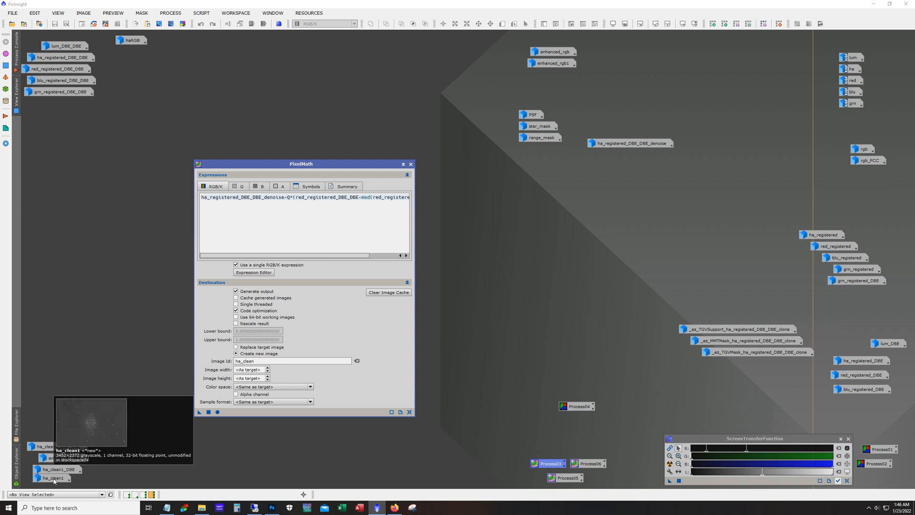
View ha_clean1, then switch to its background-extracted ha_clean1_DBE_DBE version
{"action": "double_click", "coordinate": [54, 478]}
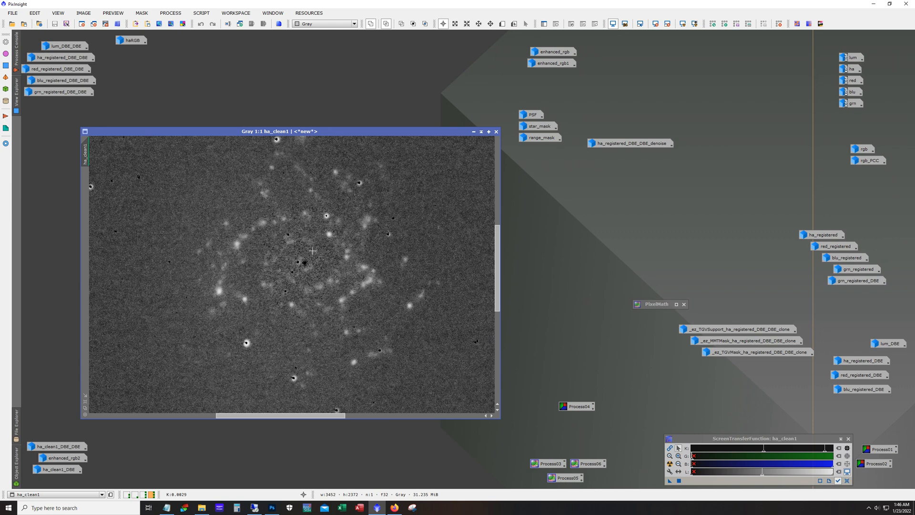
{"action": "mouse_move", "coordinate": [360, 299]}
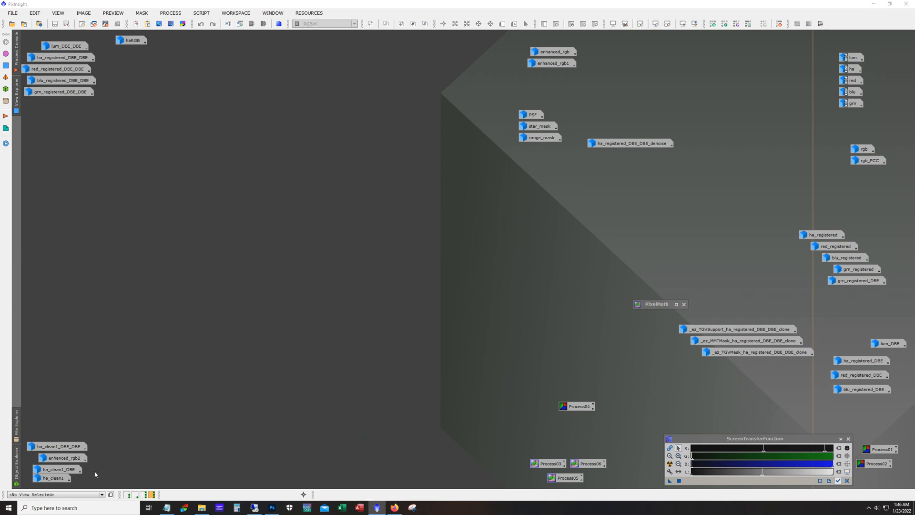
{"action": "mouse_move", "coordinate": [58, 469]}
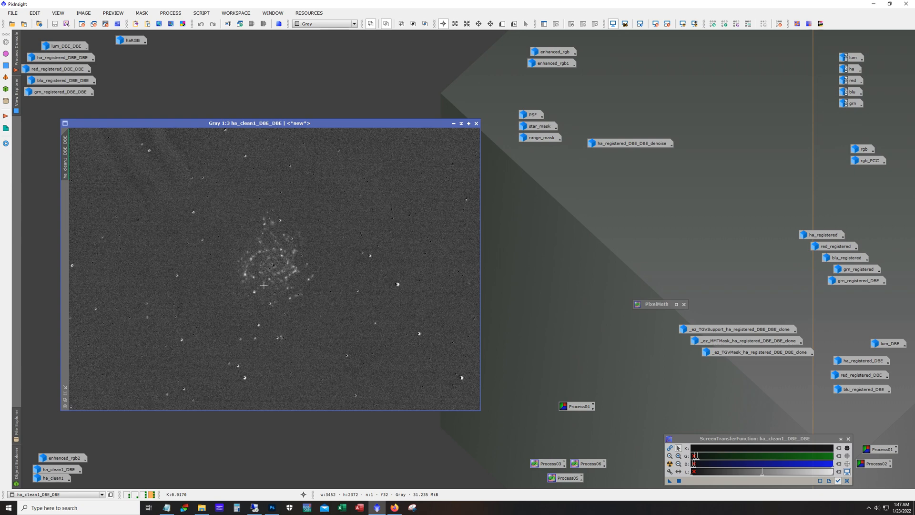
{"action": "mouse_move", "coordinate": [285, 293]}
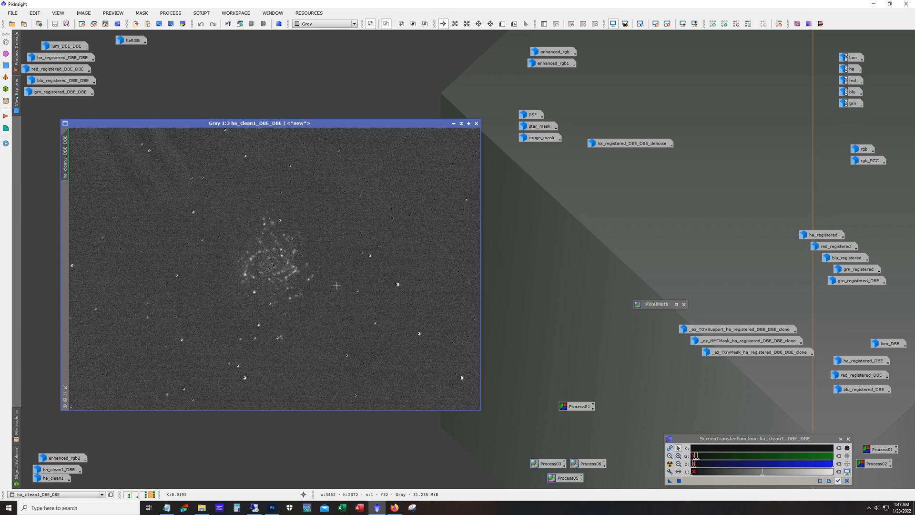
{"action": "left_click", "coordinate": [476, 123]}
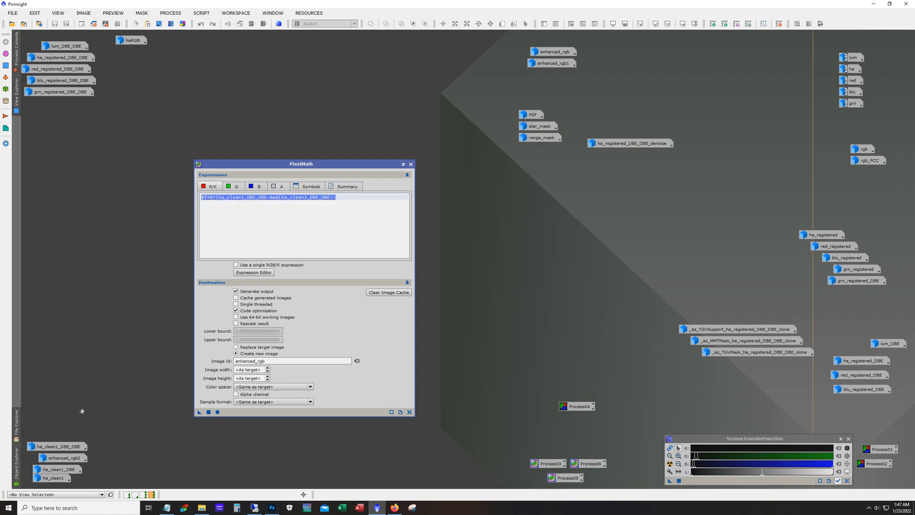
{"action": "mouse_move", "coordinate": [87, 407]}
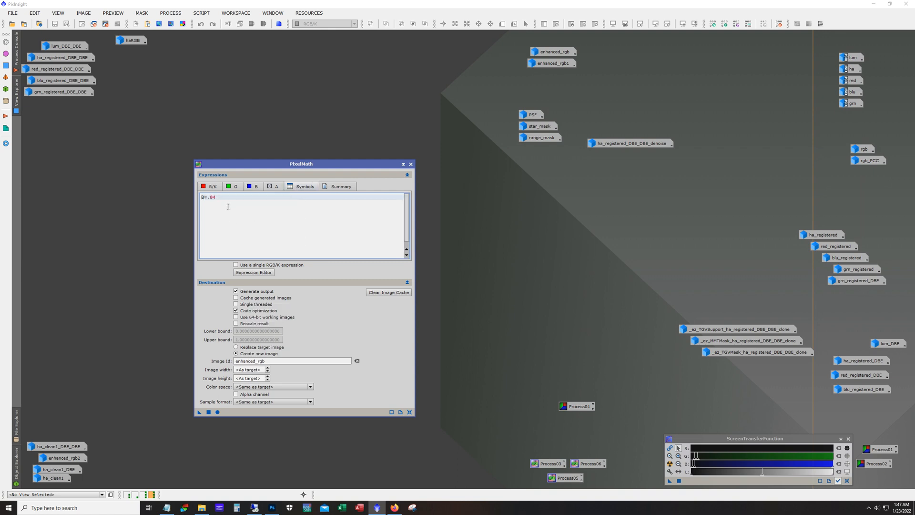
{"action": "mouse_move", "coordinate": [222, 222]}
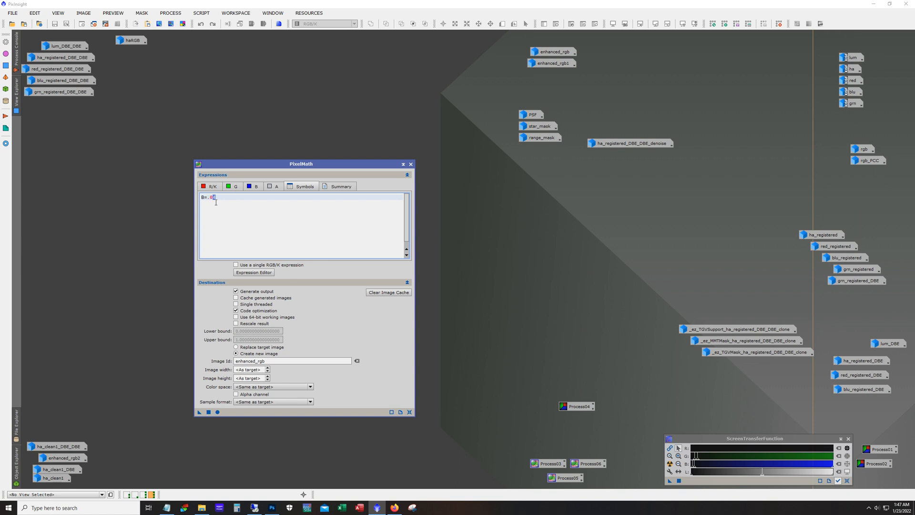
{"action": "mouse_move", "coordinate": [401, 163]}
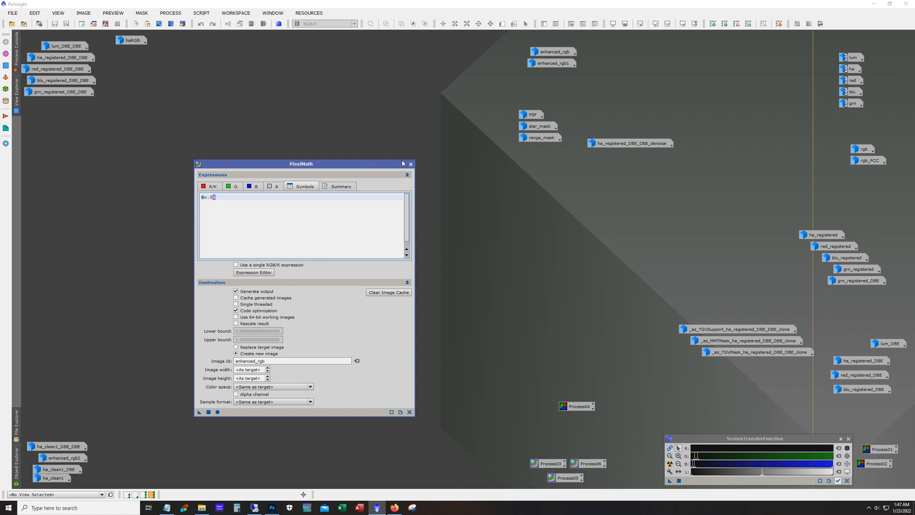
Collapse the PixelMath window that produced enhanced_rgb to clear the workspace
{"action": "left_click", "coordinate": [404, 164]}
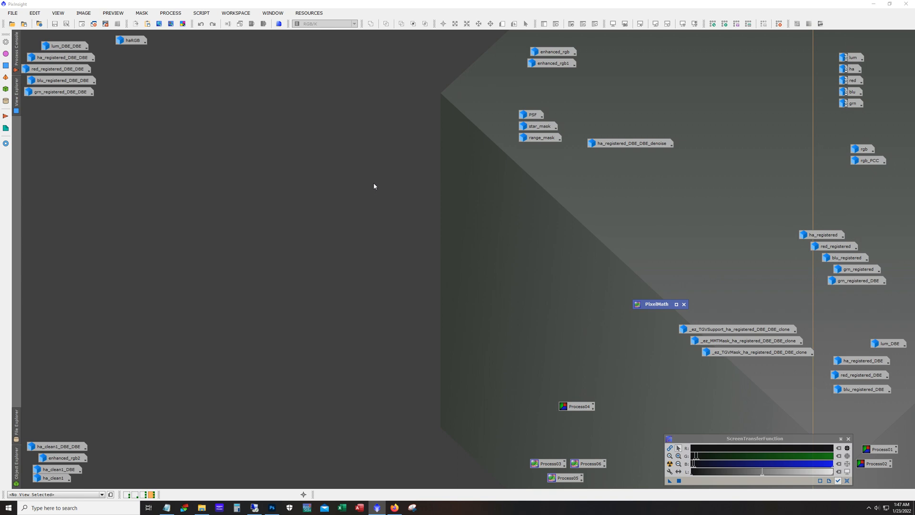
{"action": "mouse_move", "coordinate": [85, 486]}
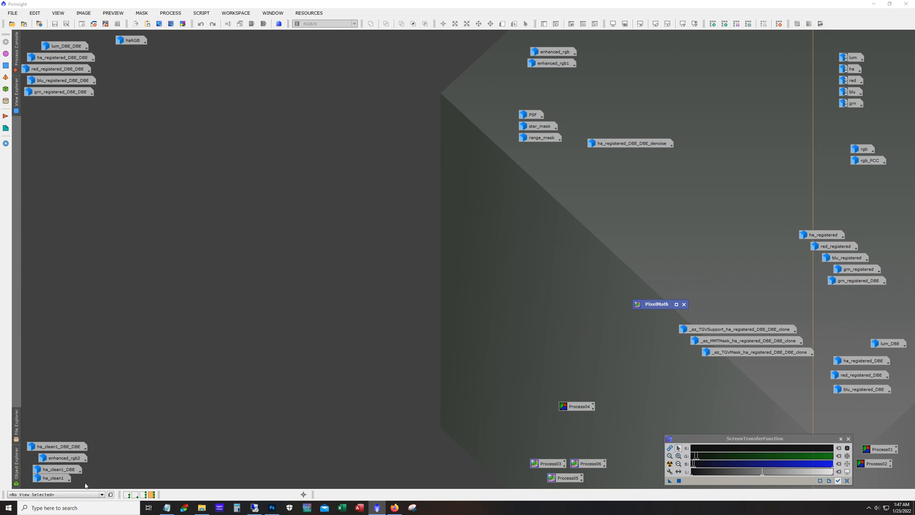
Open enhanced_rgb and haRGB side by side to compare the Ha-boosted pink emission regions
{"action": "double_click", "coordinate": [551, 52]}
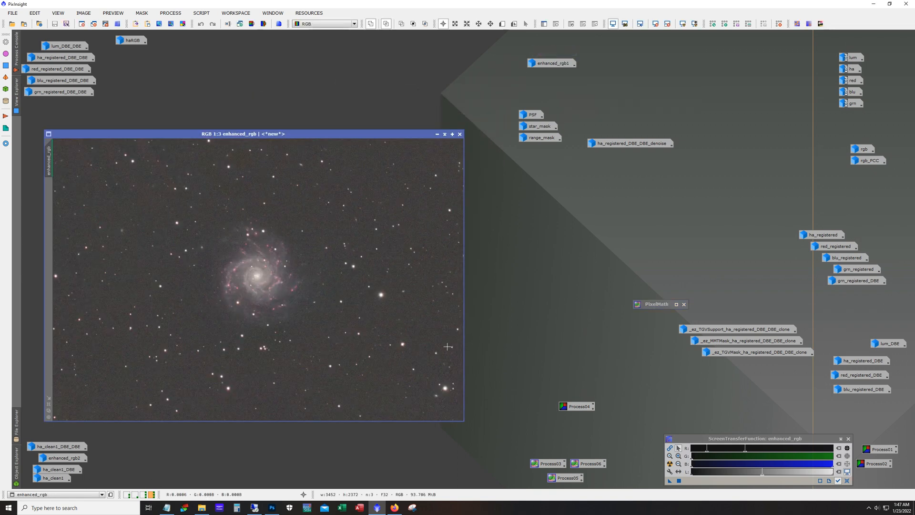
{"action": "left_click_drag", "start_coordinate": [255, 133], "coordinate": [269, 123]}
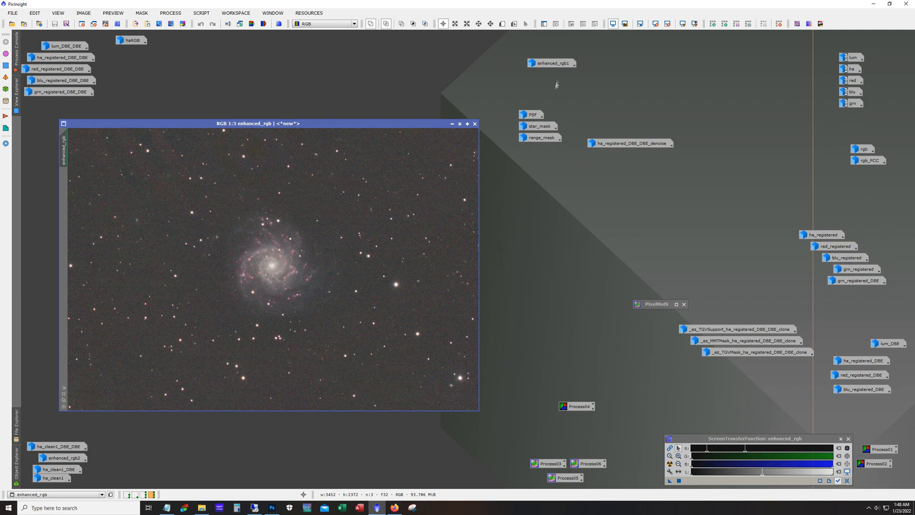
{"action": "double_click", "coordinate": [552, 63]}
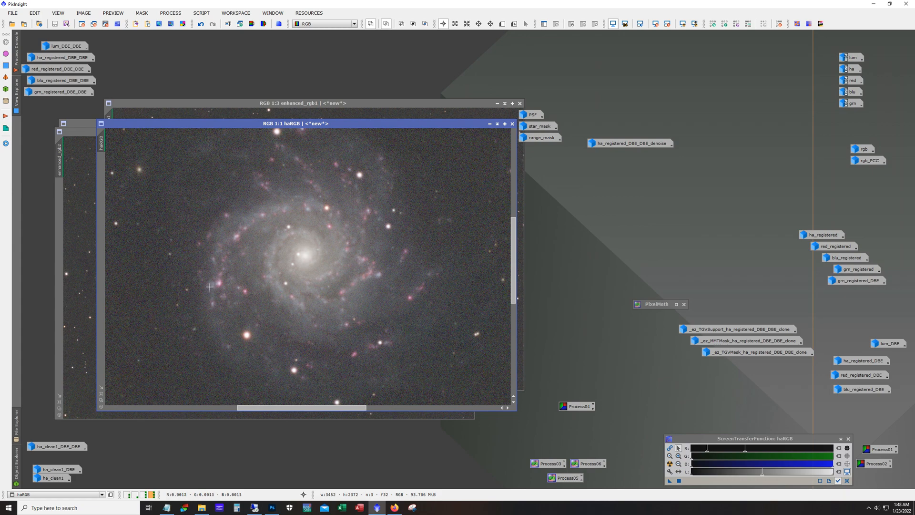
{"action": "mouse_move", "coordinate": [321, 299]}
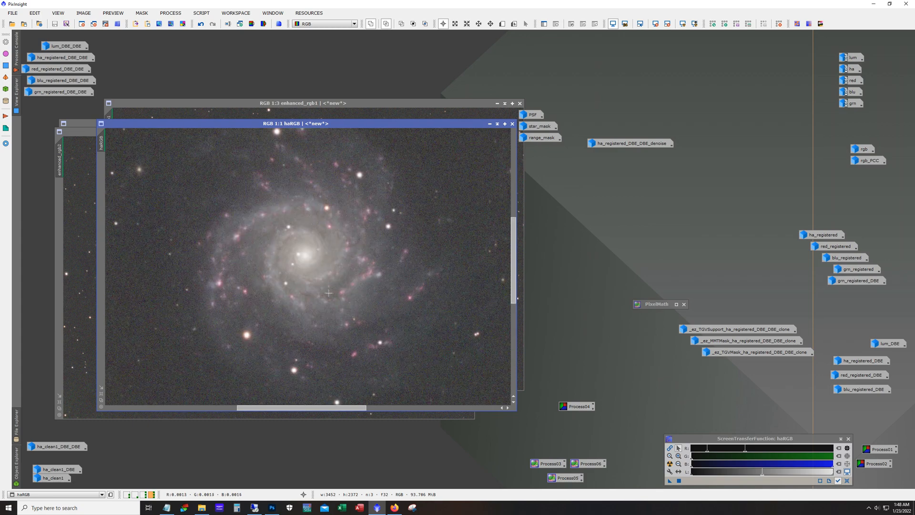
{"action": "mouse_move", "coordinate": [355, 298]}
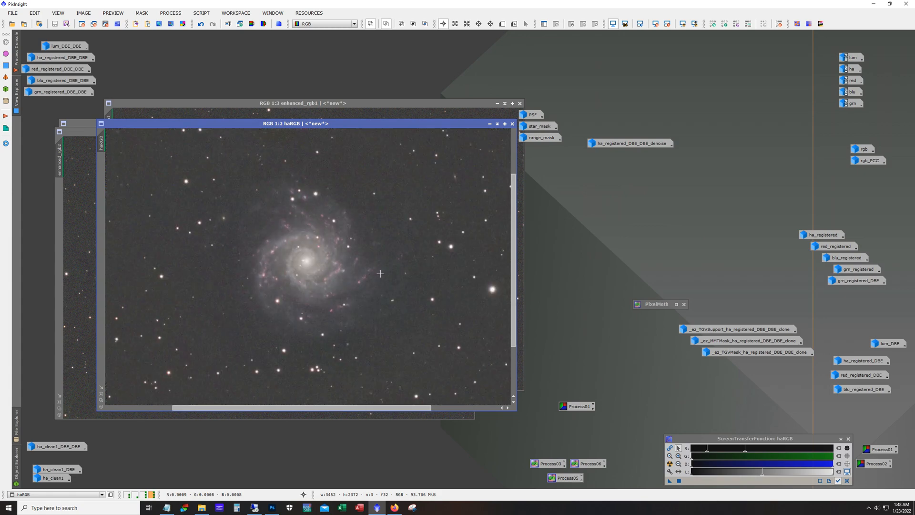
{"action": "mouse_move", "coordinate": [329, 284]}
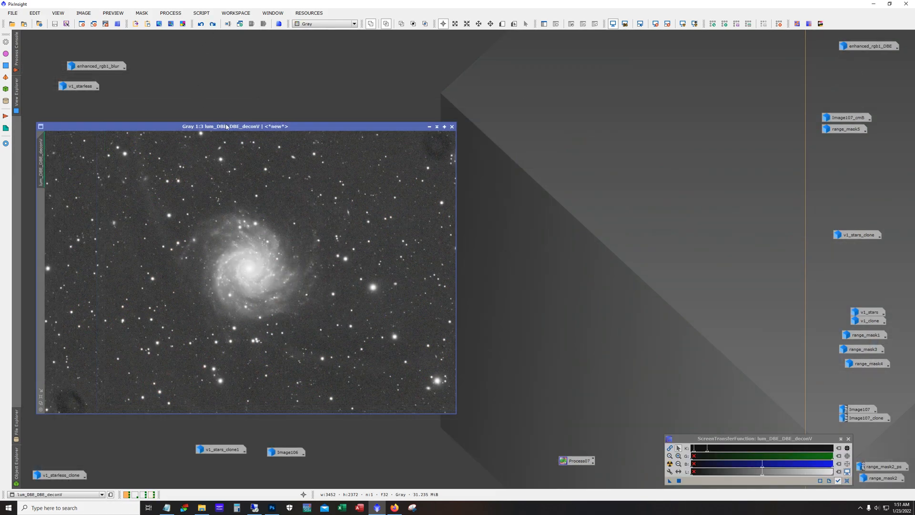
Move the lum_DBE_DBE_deconV luminance window higher into the workspace centre
{"action": "left_click_drag", "start_coordinate": [246, 126], "coordinate": [338, 76]}
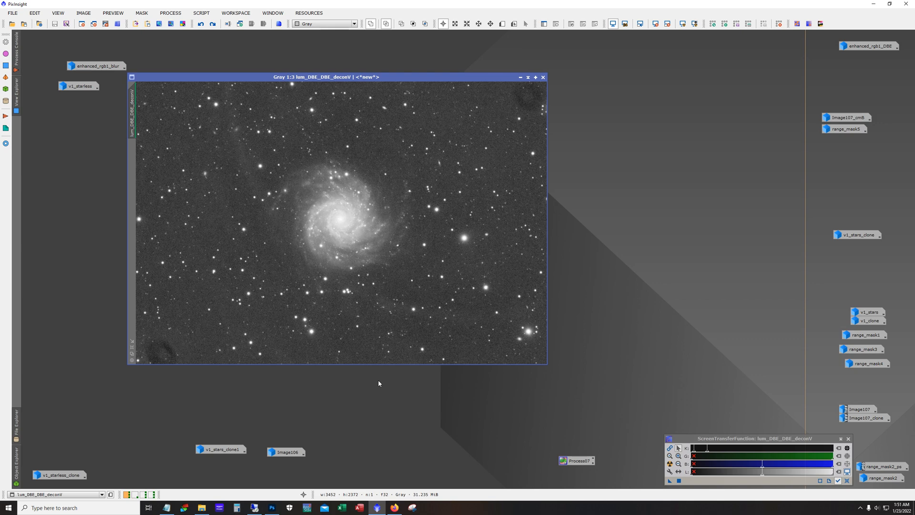
{"action": "mouse_move", "coordinate": [460, 302]}
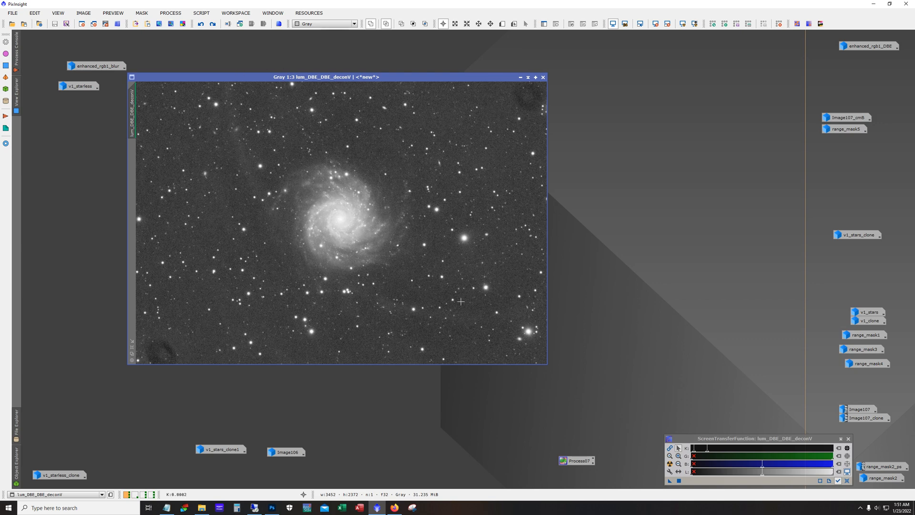
{"action": "mouse_move", "coordinate": [229, 125]}
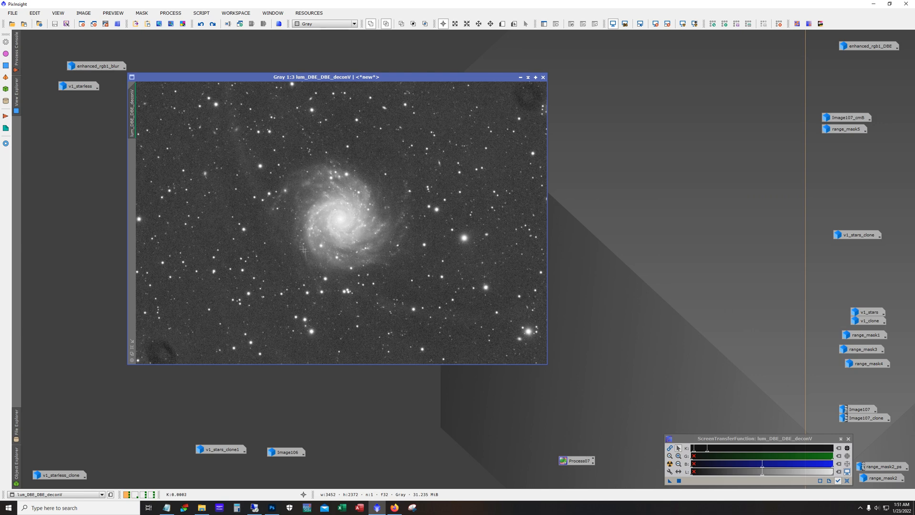
{"action": "mouse_move", "coordinate": [318, 259]}
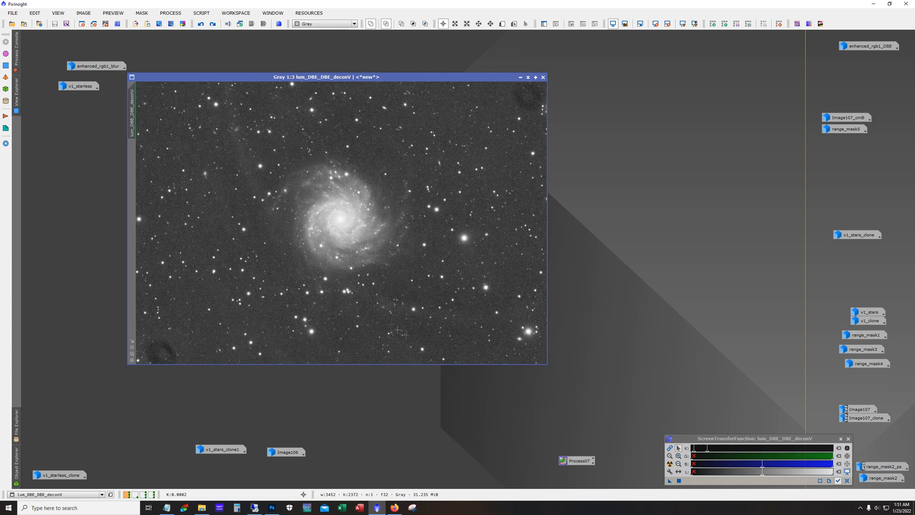
{"action": "mouse_move", "coordinate": [442, 324]}
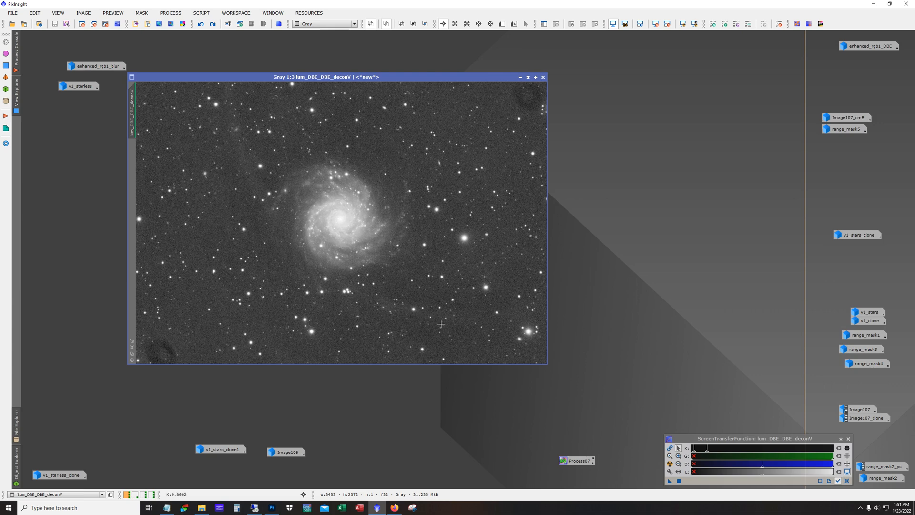
{"action": "mouse_move", "coordinate": [196, 331]}
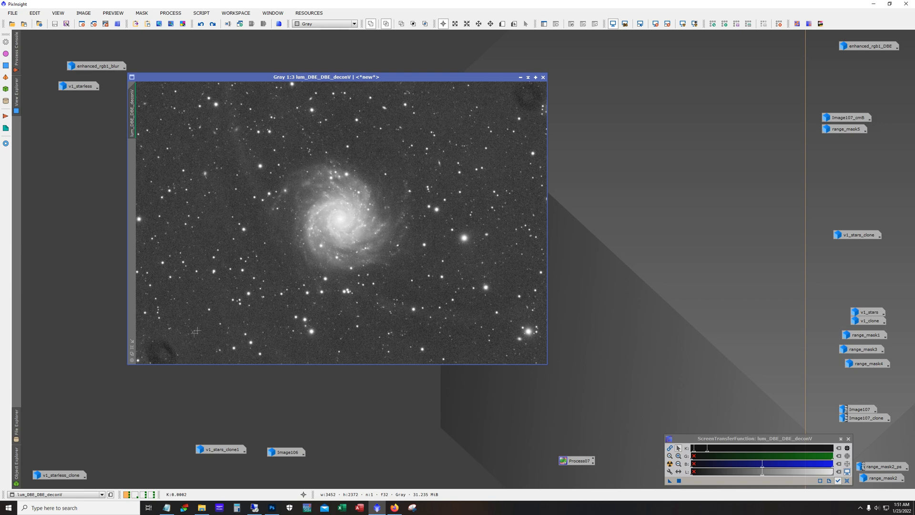
{"action": "mouse_move", "coordinate": [479, 113]}
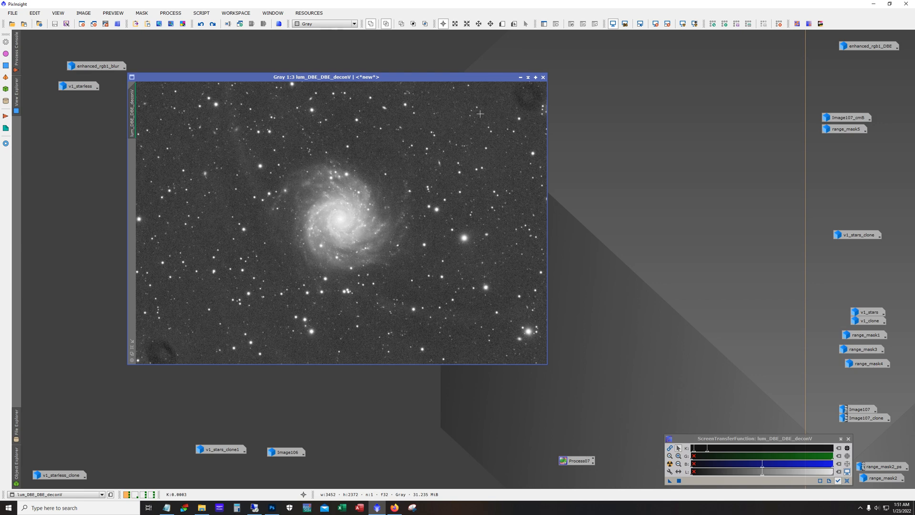
{"action": "mouse_move", "coordinate": [531, 116]}
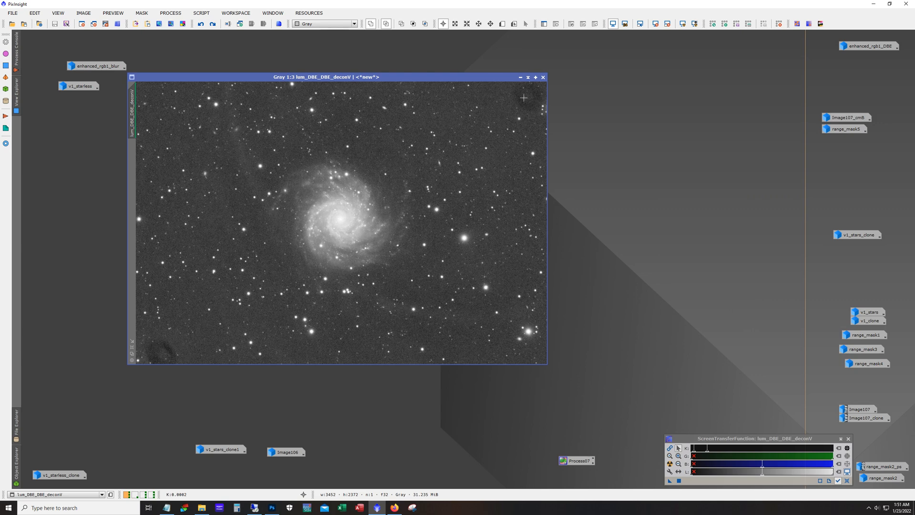
{"action": "mouse_move", "coordinate": [526, 108]}
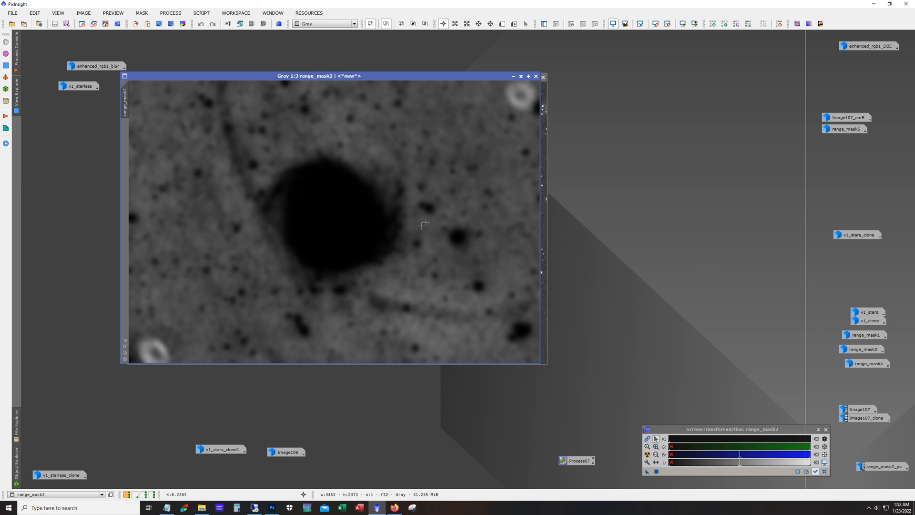
{"action": "mouse_move", "coordinate": [442, 298]}
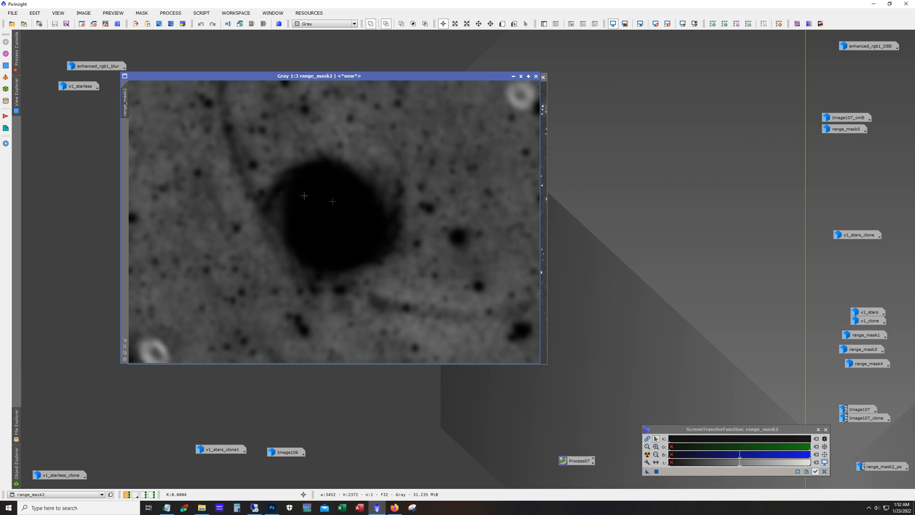
{"action": "mouse_move", "coordinate": [325, 259]}
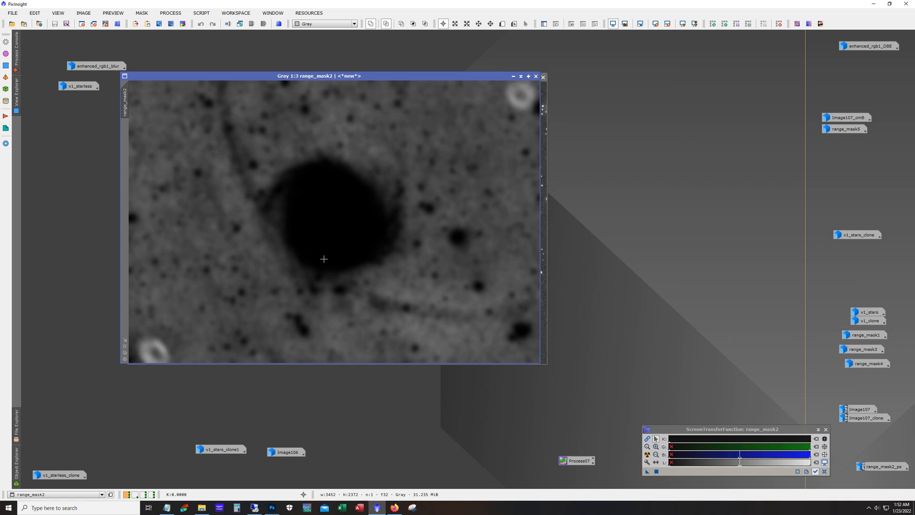
{"action": "mouse_move", "coordinate": [330, 281]}
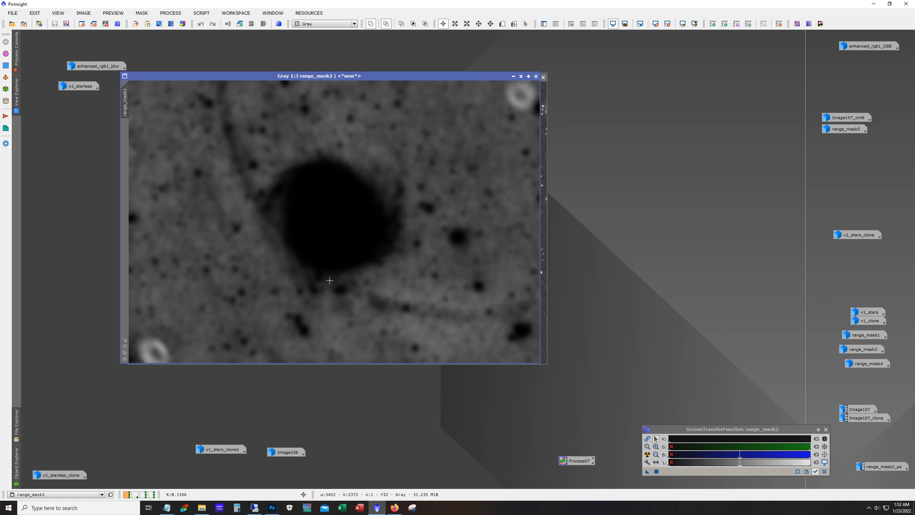
{"action": "mouse_move", "coordinate": [134, 85]}
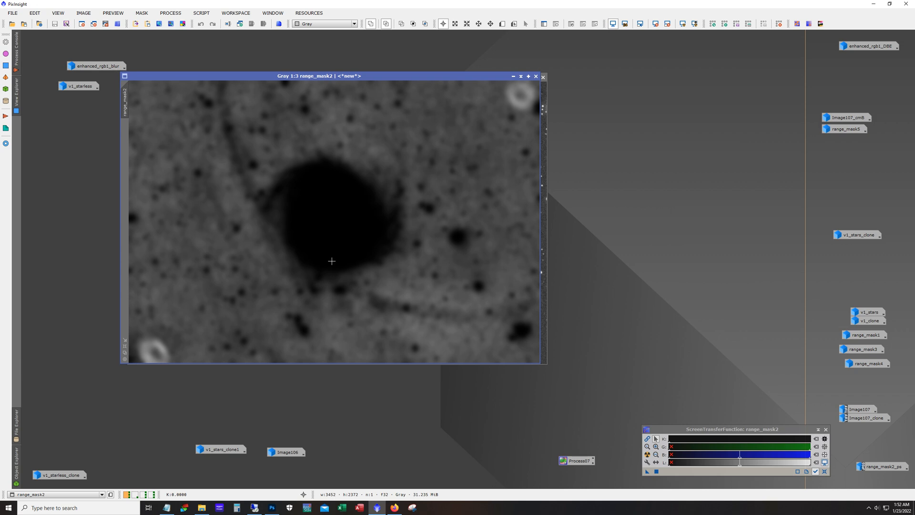
{"action": "mouse_move", "coordinate": [335, 250]}
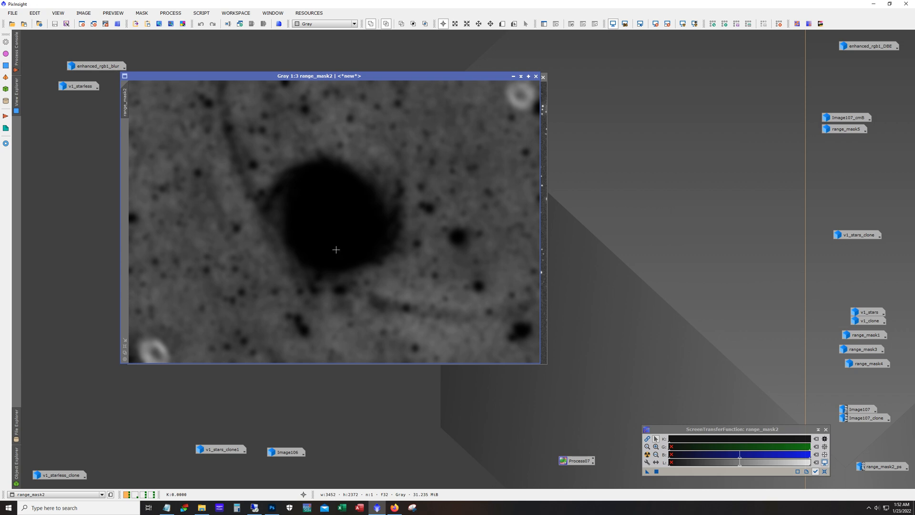
{"action": "mouse_move", "coordinate": [479, 106]}
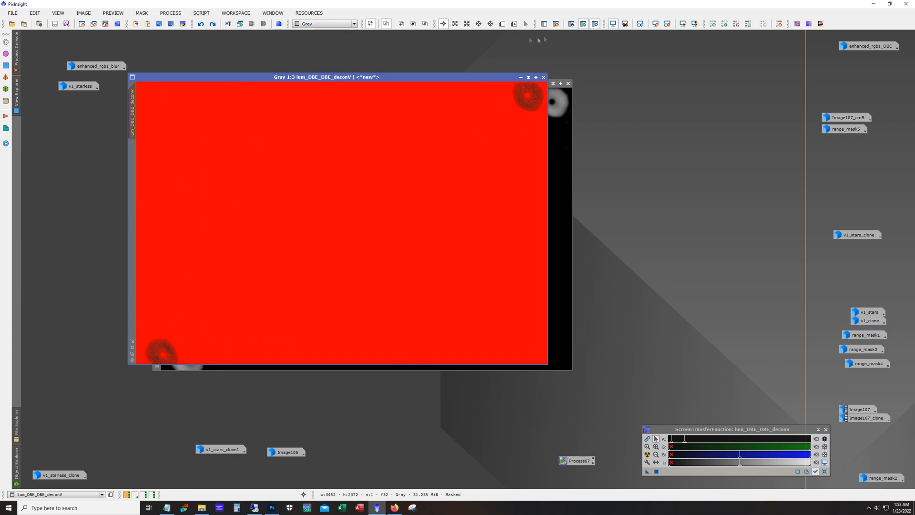
In CurvesTransformation, add a mid-curve point and lift it slightly to brighten the luminance midtones
{"action": "left_click", "coordinate": [170, 12]}
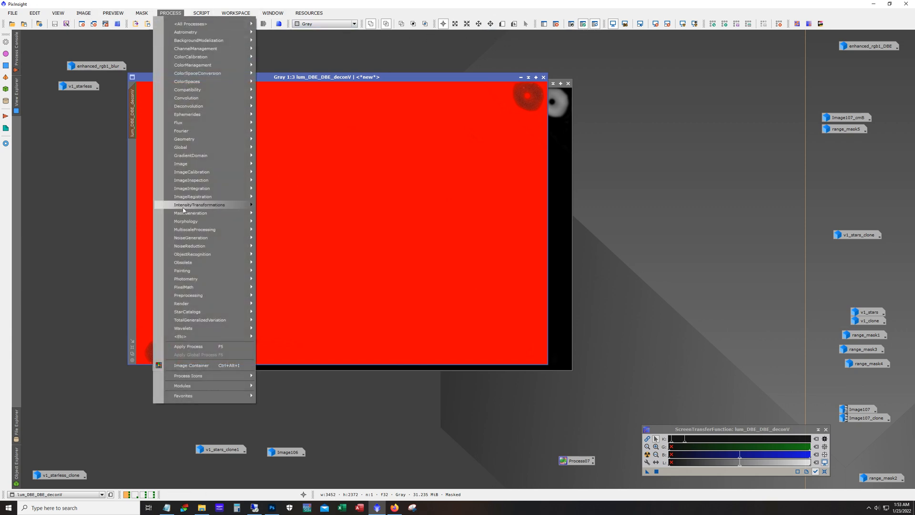
{"action": "mouse_move", "coordinate": [199, 204]}
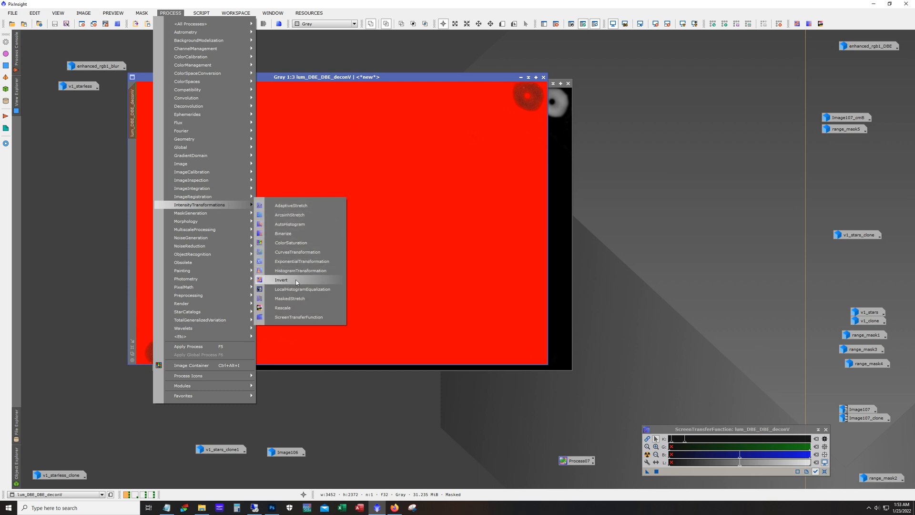
{"action": "left_click", "coordinate": [297, 252]}
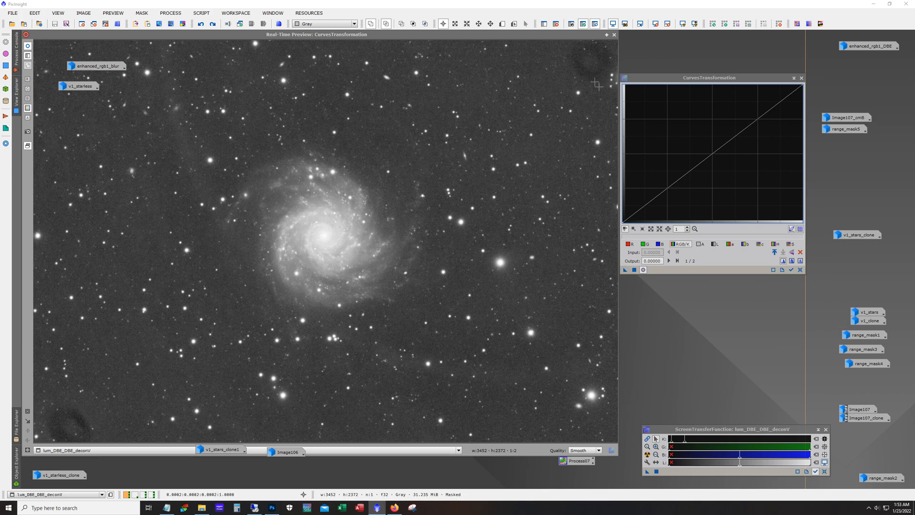
{"action": "left_click", "coordinate": [708, 154]}
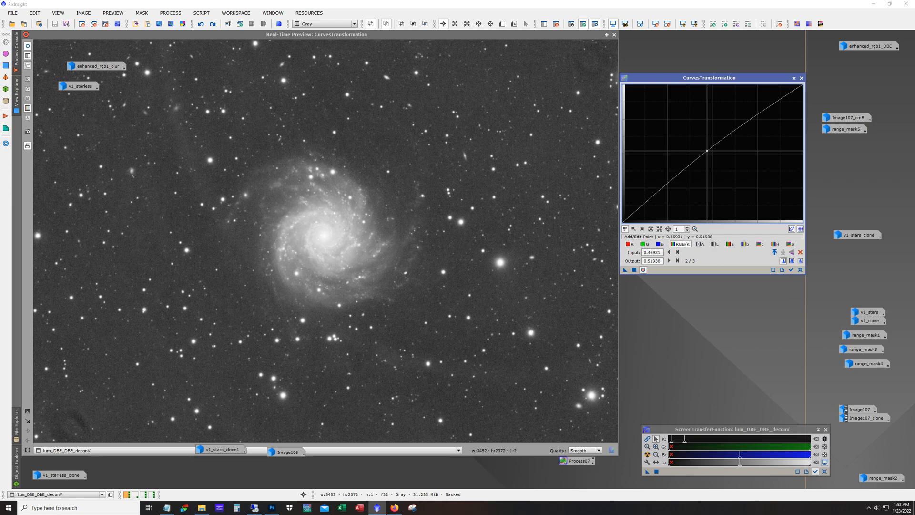
{"action": "left_click_drag", "start_coordinate": [710, 152], "coordinate": [708, 147]}
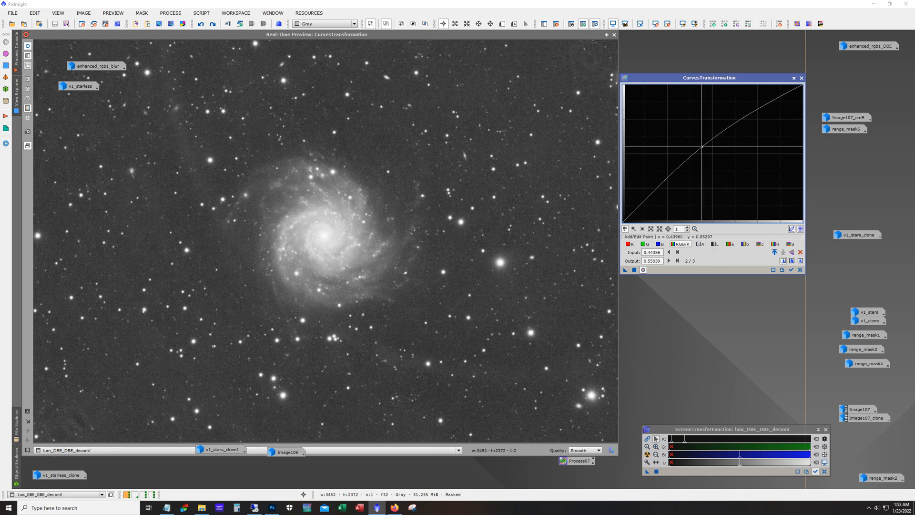
{"action": "left_click_drag", "start_coordinate": [704, 158], "coordinate": [706, 152]}
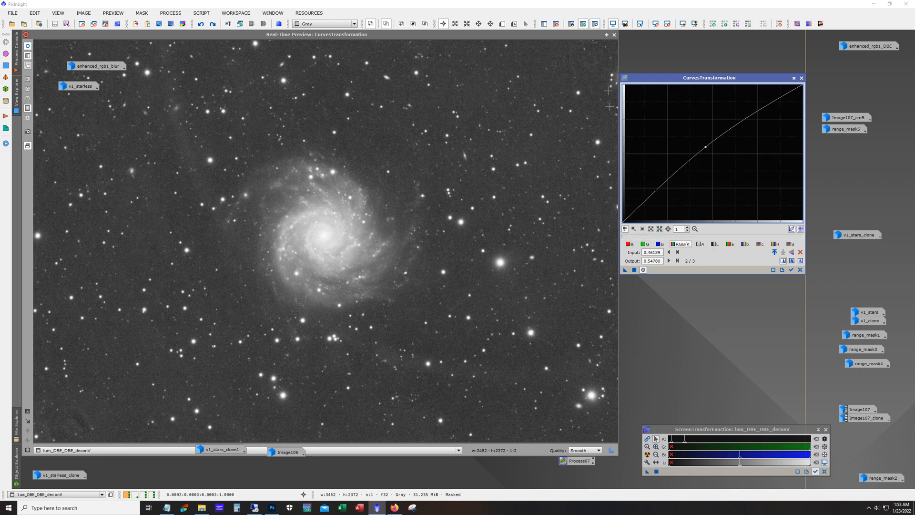
{"action": "mouse_move", "coordinate": [599, 69]}
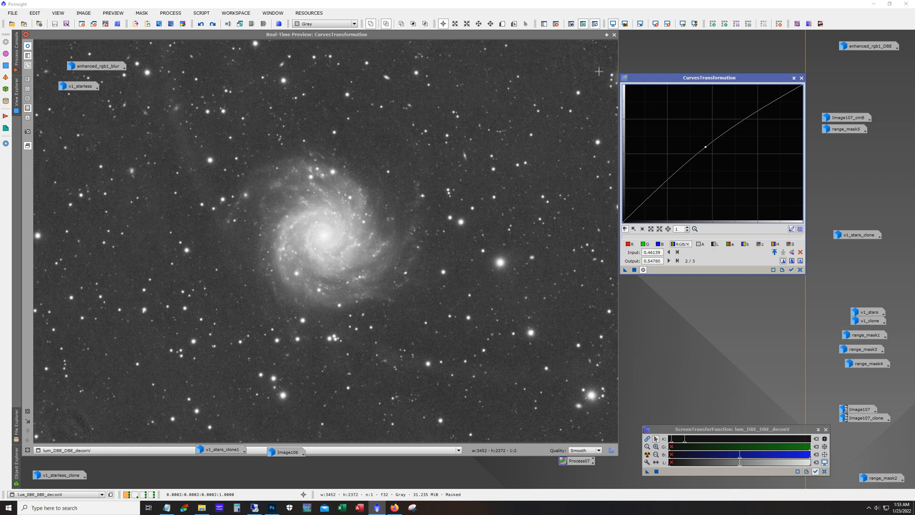
{"action": "mouse_move", "coordinate": [591, 378]}
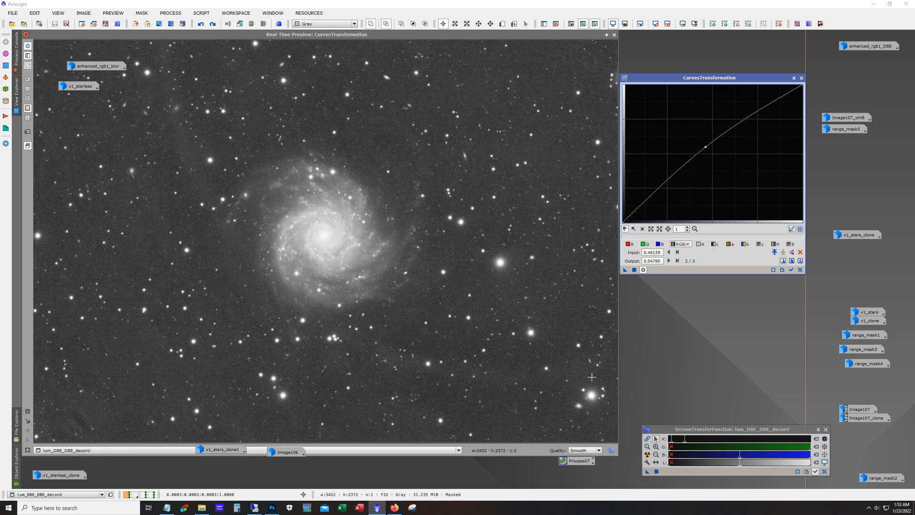
{"action": "mouse_move", "coordinate": [685, 87]}
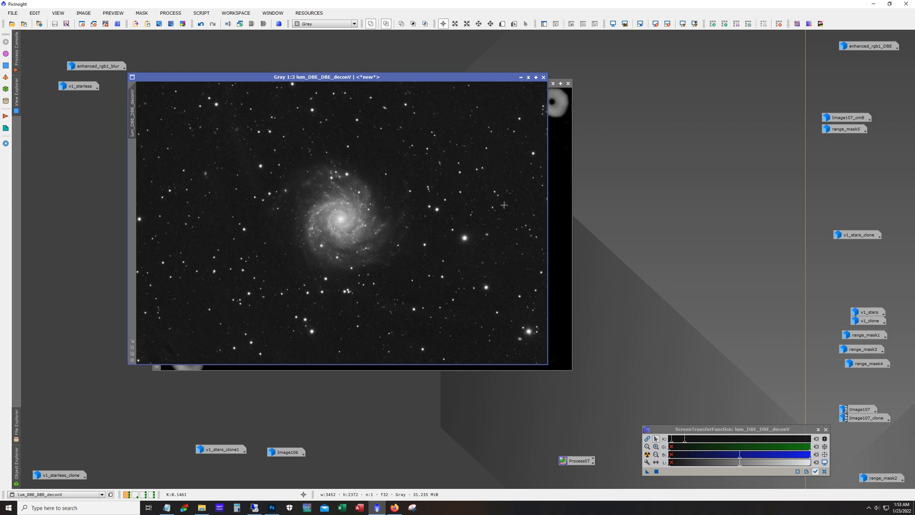
{"action": "mouse_move", "coordinate": [233, 314]}
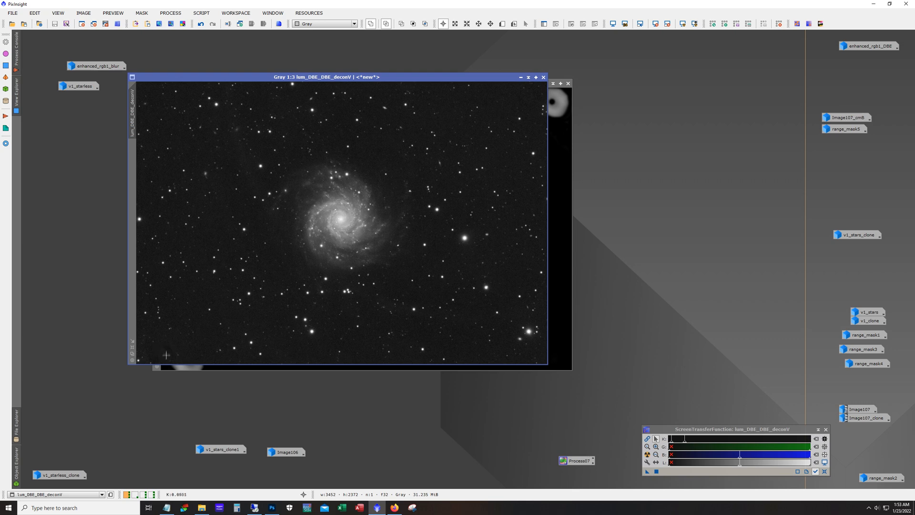
{"action": "mouse_move", "coordinate": [563, 334]}
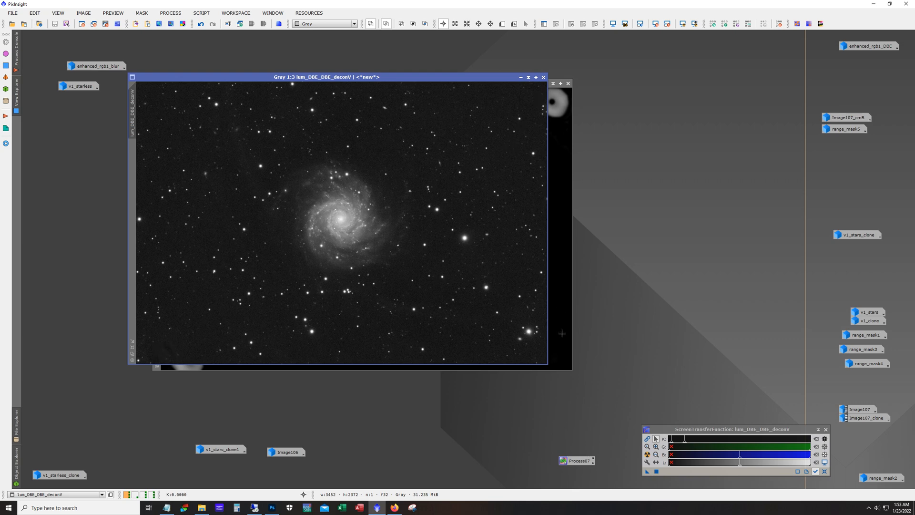
{"action": "mouse_move", "coordinate": [537, 375]}
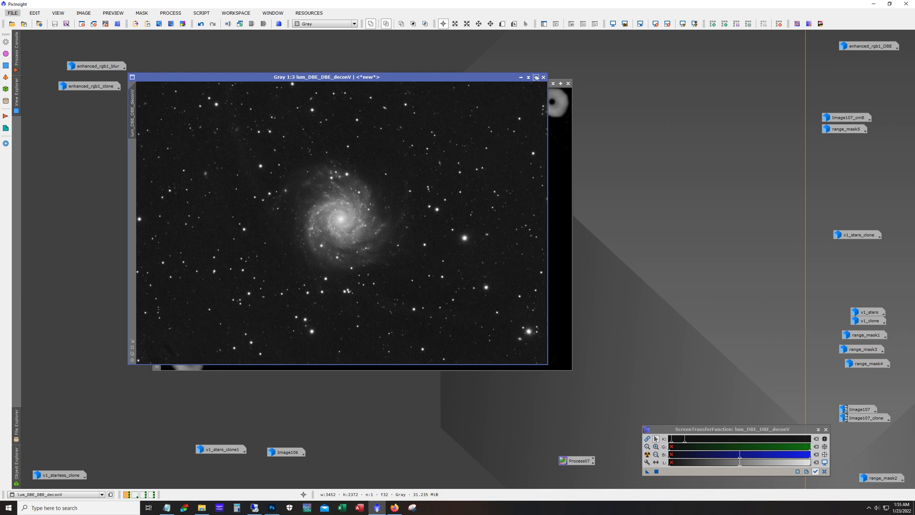
Iconize the luminance image and open enhanced_rgb1_clone from its icon
{"action": "left_click", "coordinate": [520, 76]}
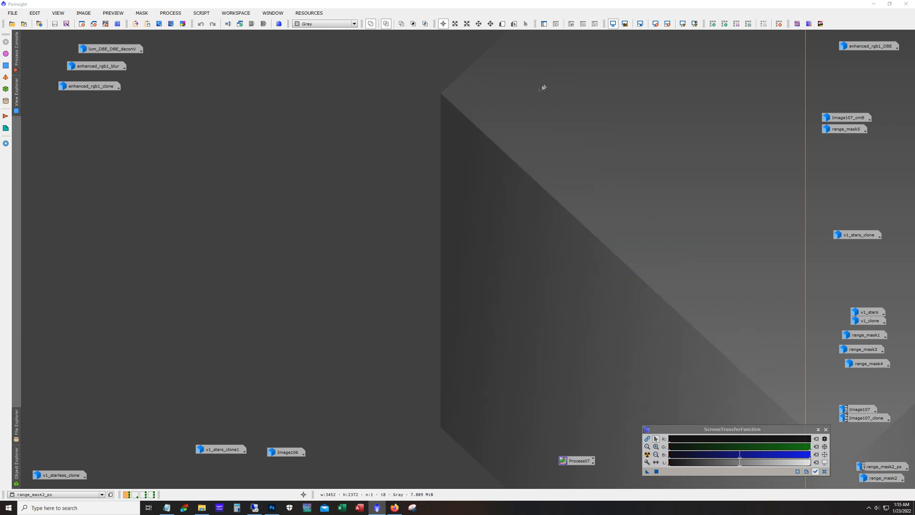
{"action": "left_click", "coordinate": [89, 86]}
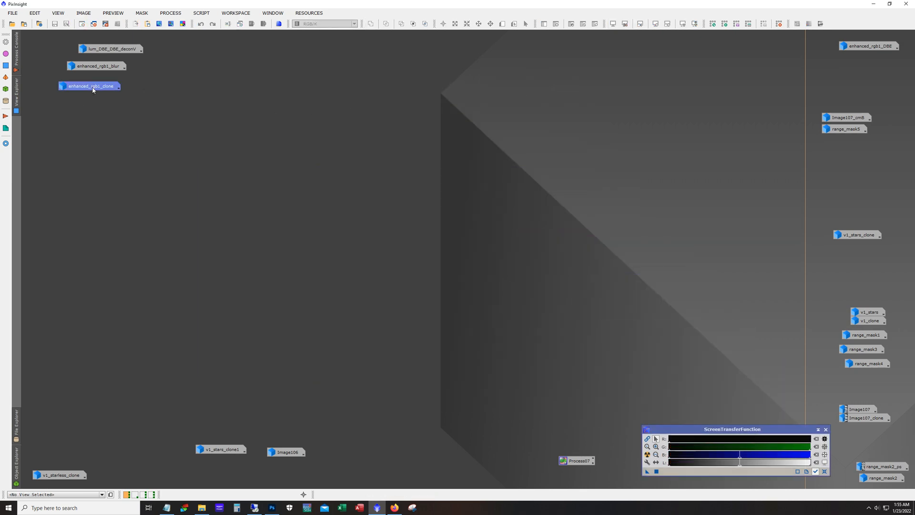
{"action": "double_click", "coordinate": [89, 86]}
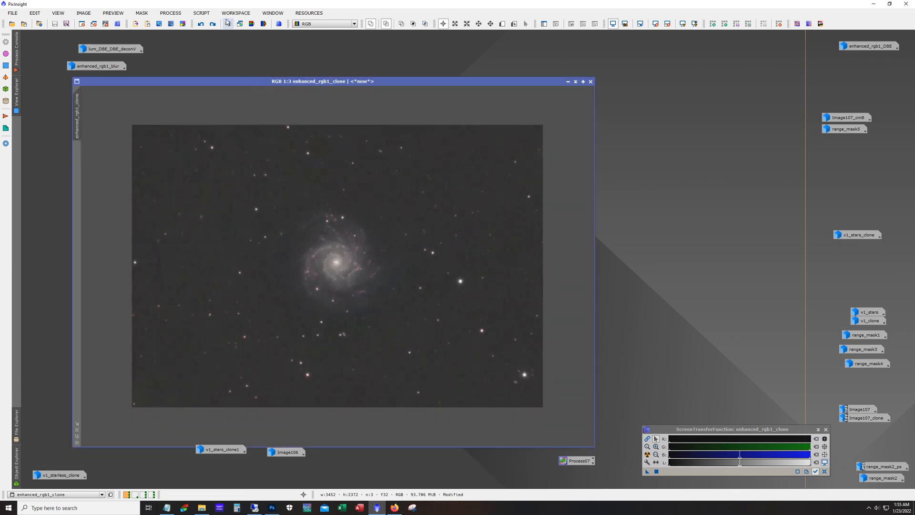
{"action": "mouse_move", "coordinate": [228, 23]}
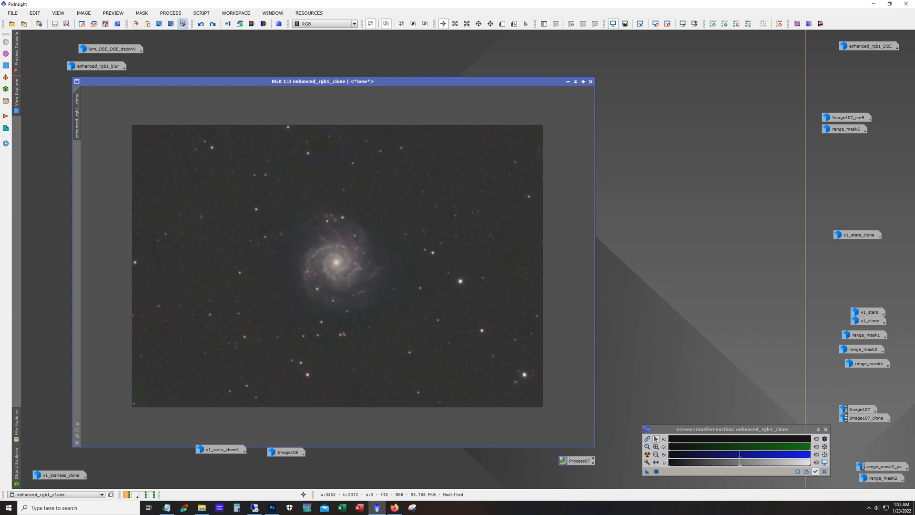
{"action": "left_click", "coordinate": [170, 12]}
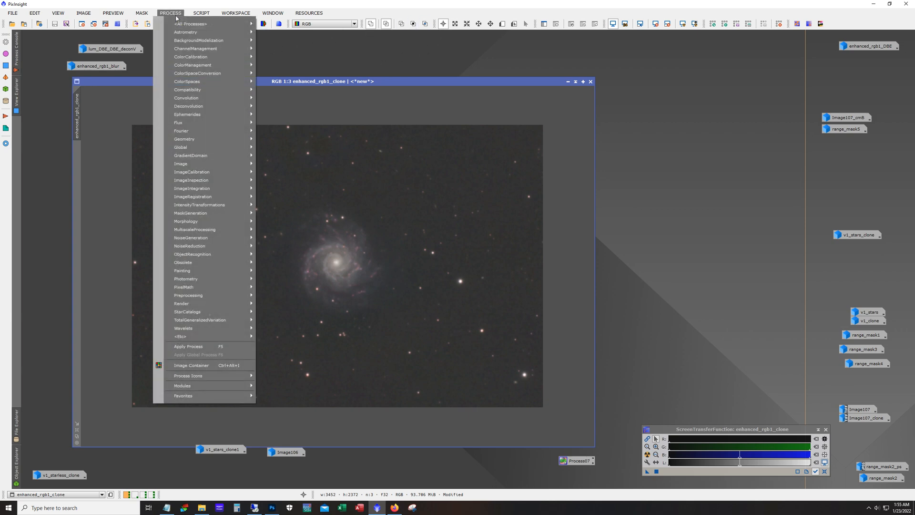
{"action": "mouse_move", "coordinate": [190, 245]}
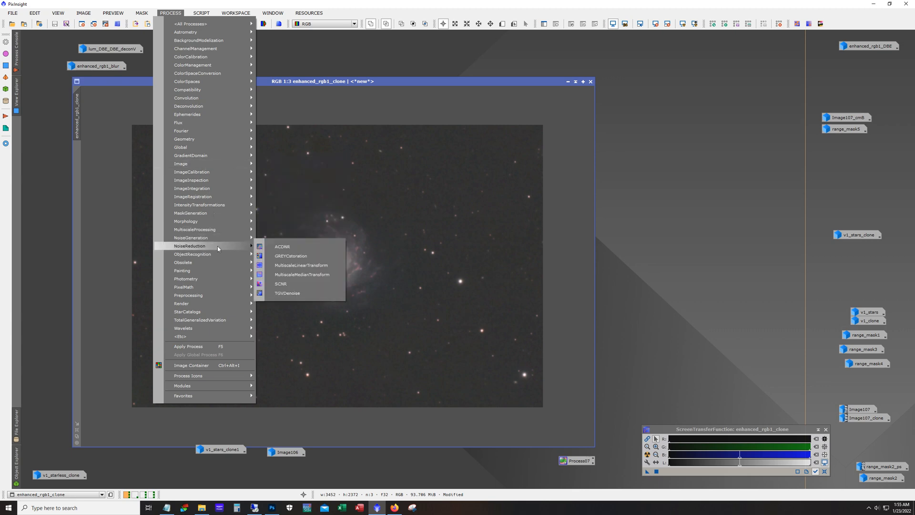
{"action": "mouse_move", "coordinate": [296, 275]}
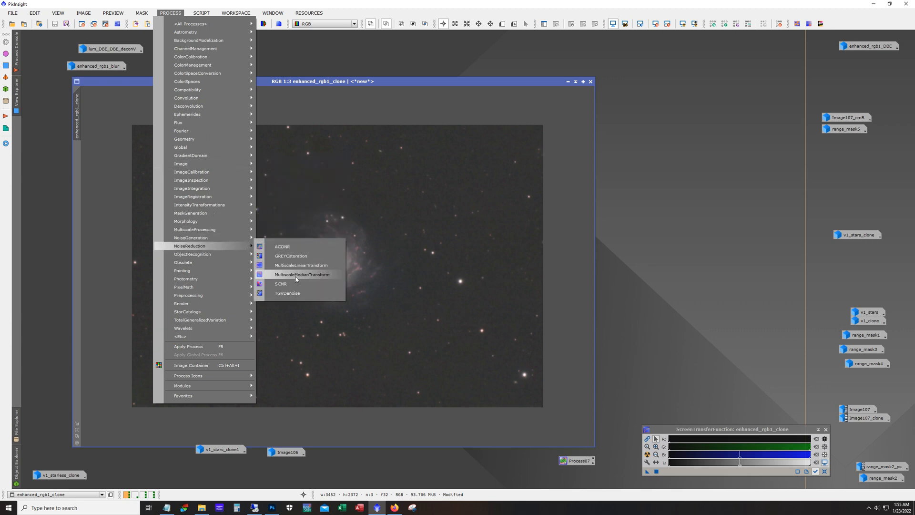
{"action": "left_click", "coordinate": [302, 275]}
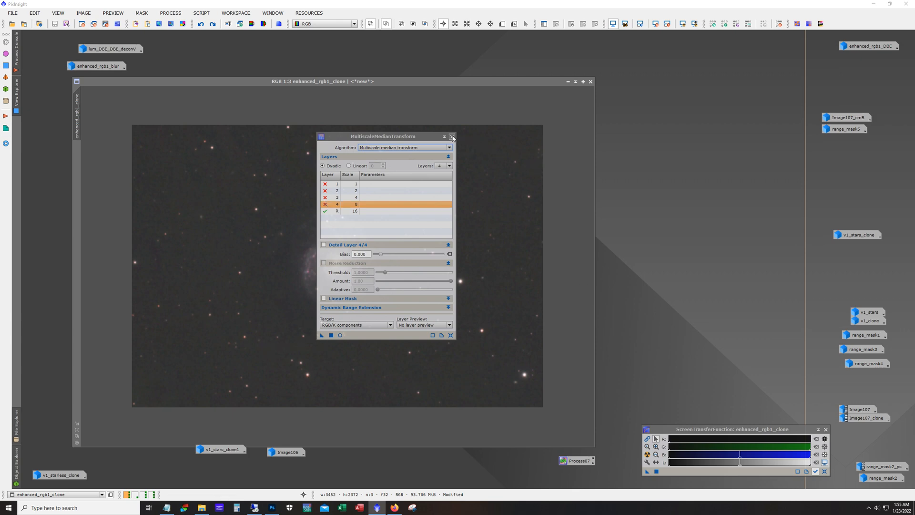
{"action": "left_click", "coordinate": [452, 136]}
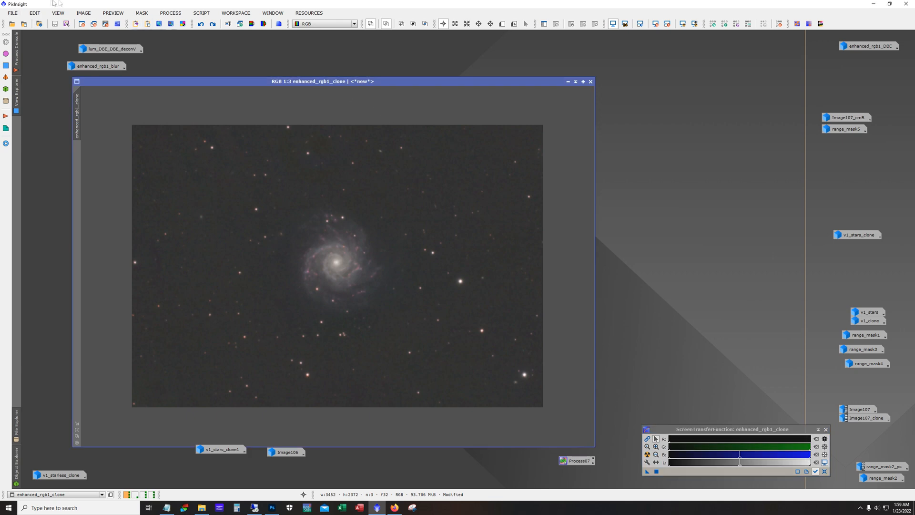
Apply LRGBCombination with the luminance L channel onto enhanced_rgb1_clone
{"action": "left_click", "coordinate": [169, 13]}
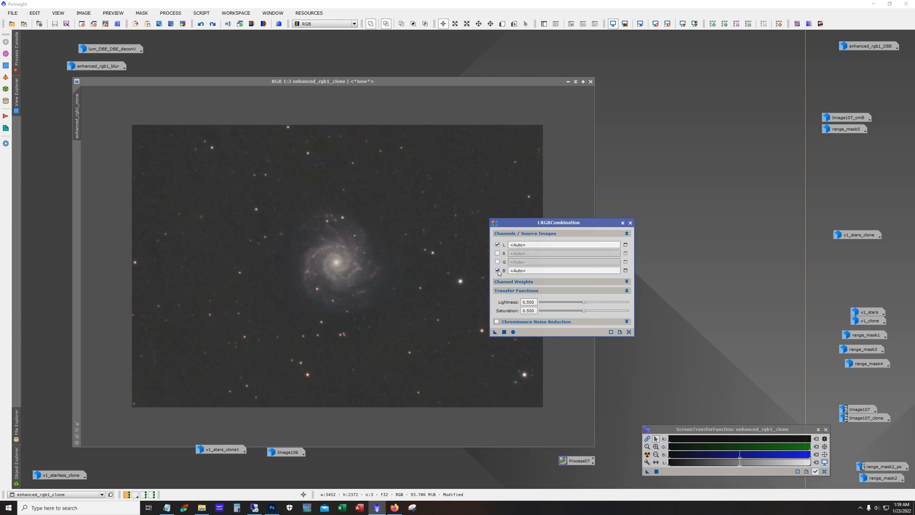
{"action": "left_click_drag", "start_coordinate": [110, 49], "coordinate": [560, 244]}
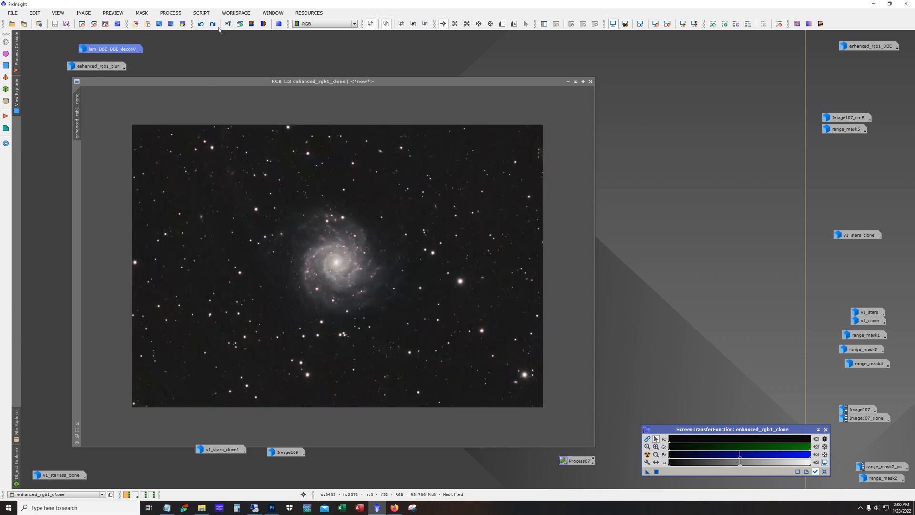
Switch the view to the v1 colour galaxy image
{"action": "left_click", "coordinate": [213, 23]}
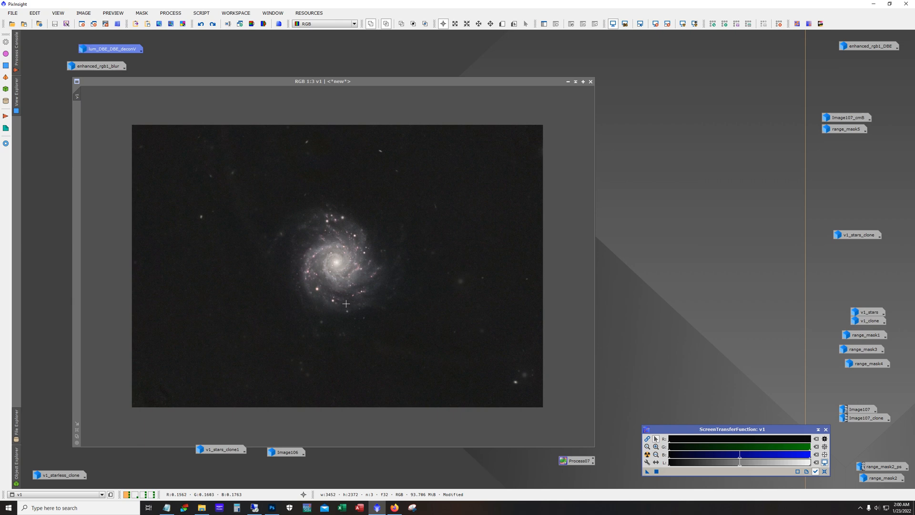
{"action": "mouse_move", "coordinate": [328, 228]}
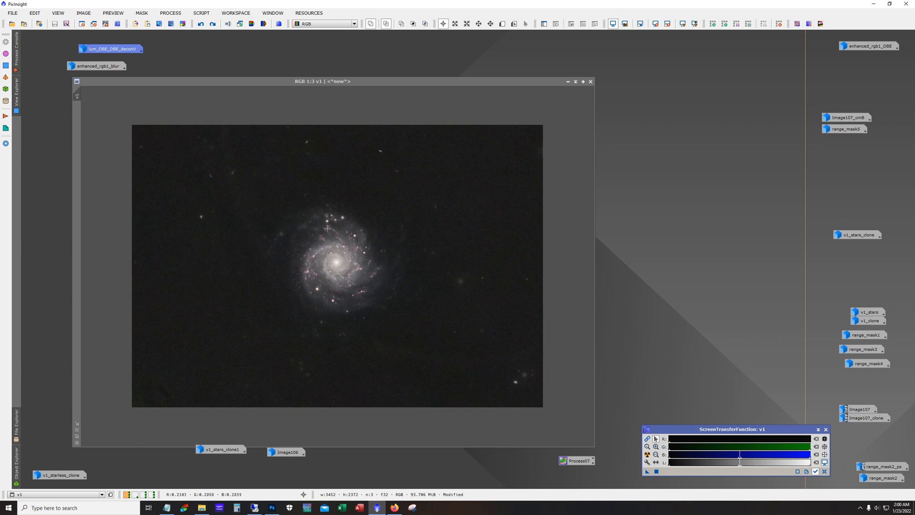
{"action": "mouse_move", "coordinate": [397, 275]}
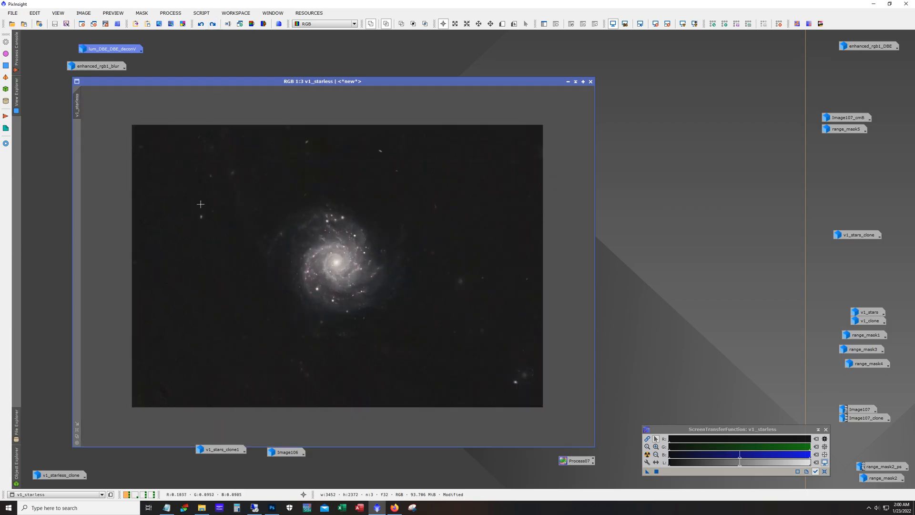
Reapply the curves adjustment to v1_starless, return to the full view and delete Preview01
{"action": "left_click", "coordinate": [212, 24]}
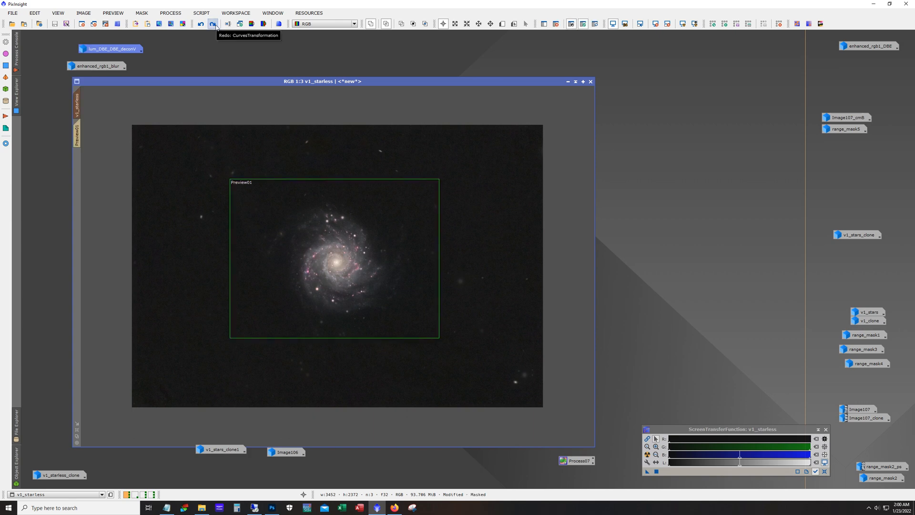
{"action": "left_click", "coordinate": [214, 24]}
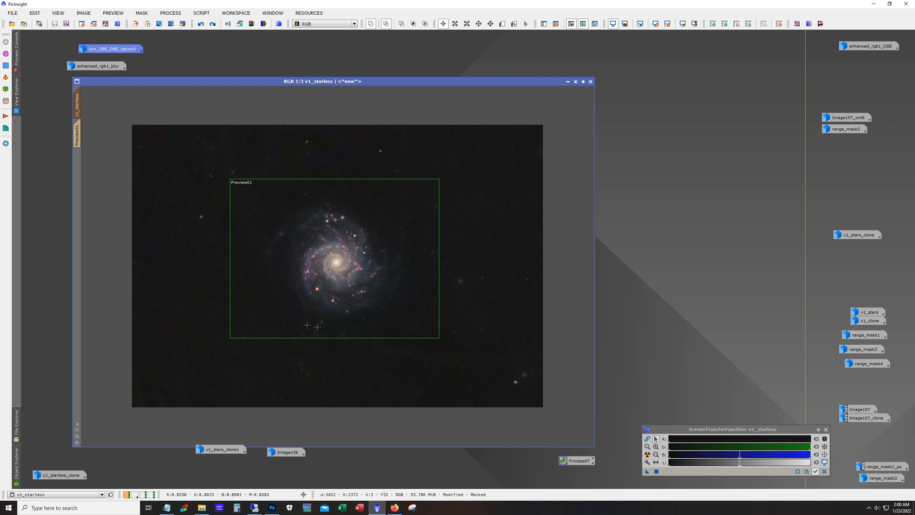
{"action": "mouse_move", "coordinate": [315, 298]}
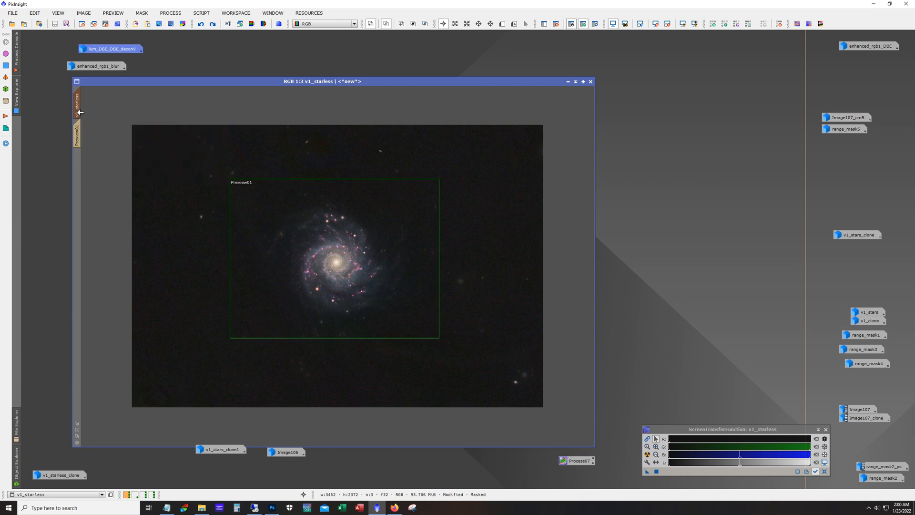
{"action": "left_click", "coordinate": [598, 24]}
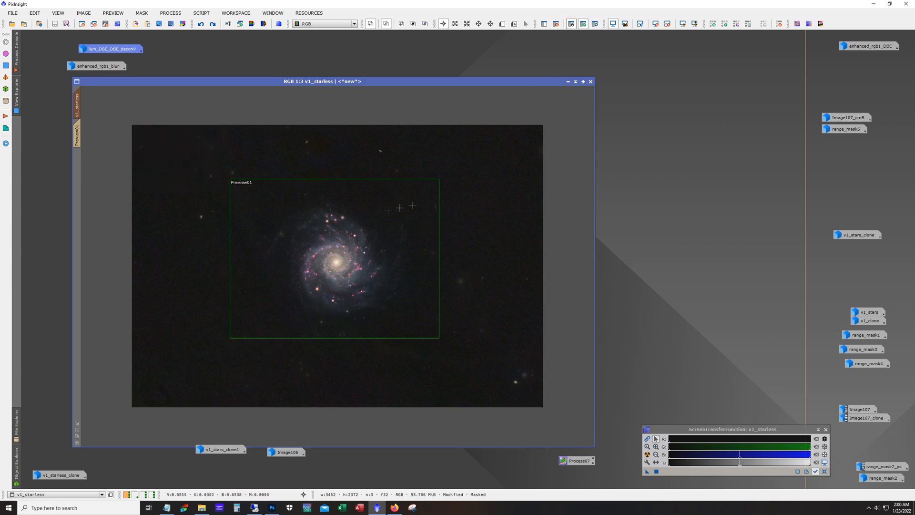
{"action": "left_click", "coordinate": [213, 23]}
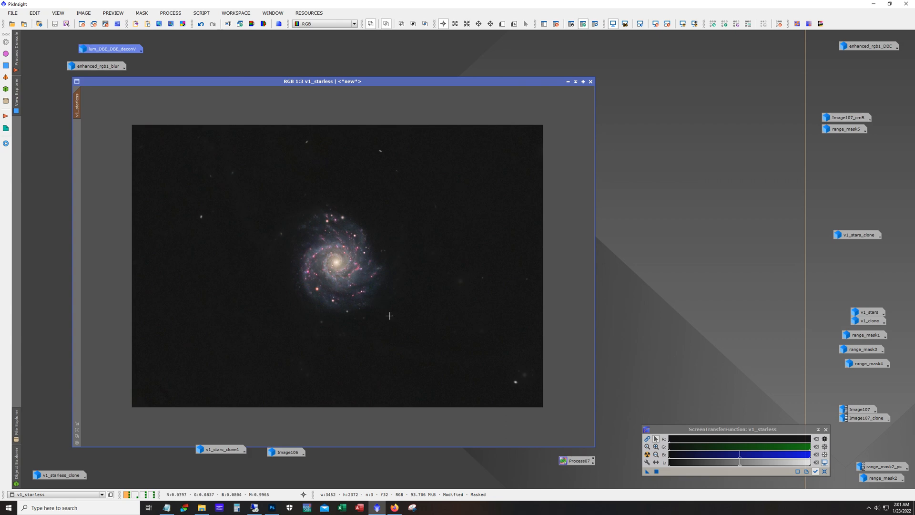
{"action": "mouse_move", "coordinate": [227, 465]}
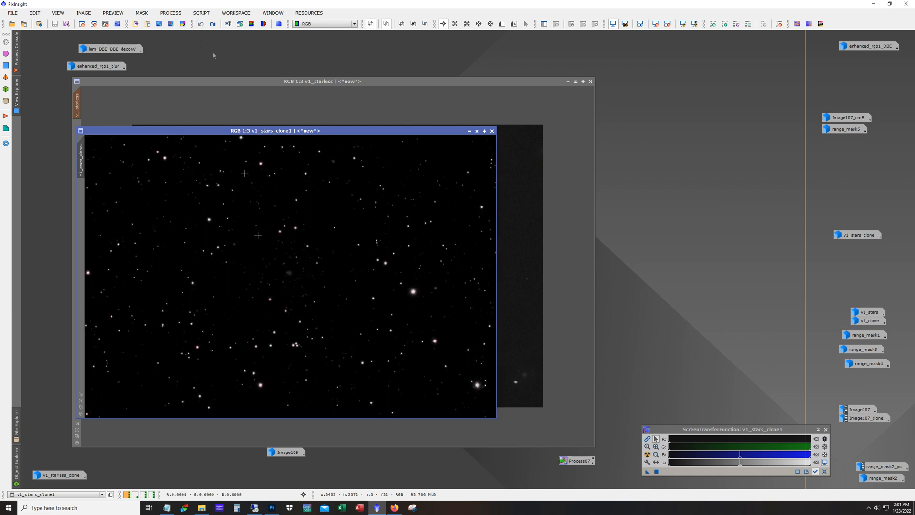
Toggle Undo/Redo on the v1_stars_clone1 star image to compare its colour, then refit the view
{"action": "left_click", "coordinate": [213, 23]}
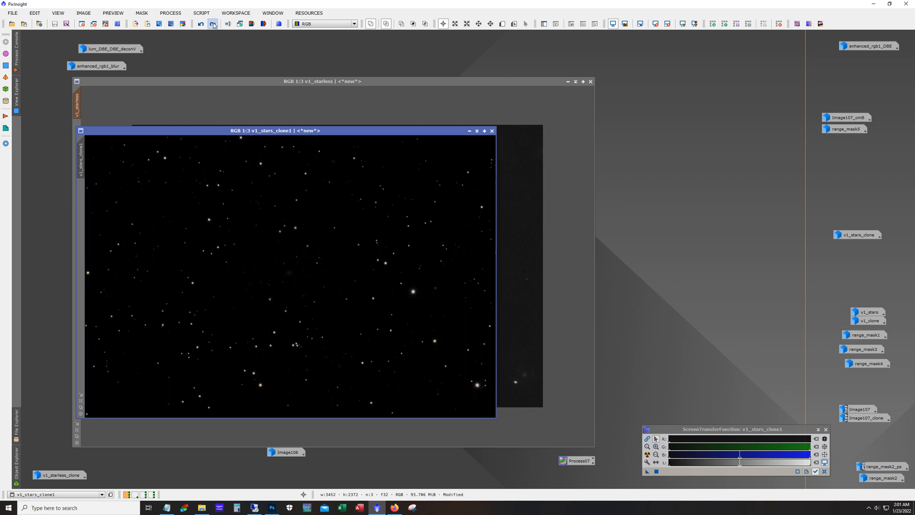
{"action": "left_click", "coordinate": [201, 23]}
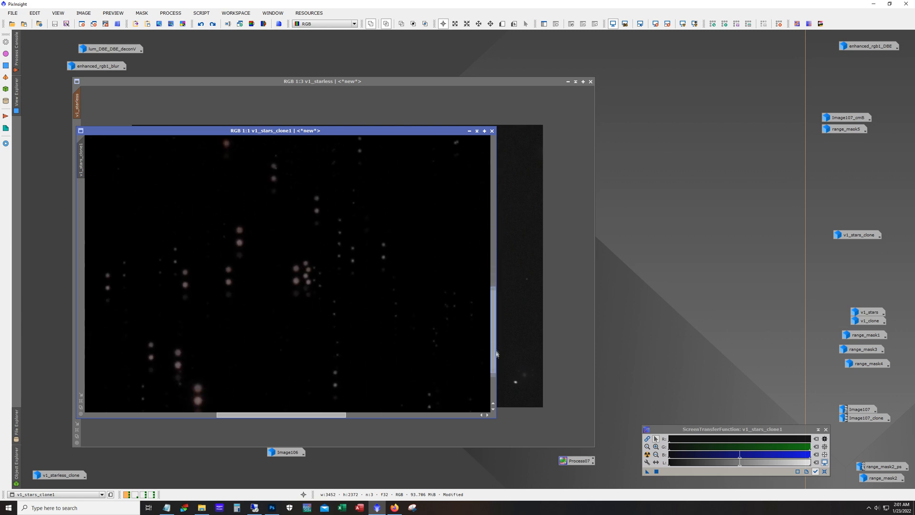
{"action": "left_click", "coordinate": [212, 23]}
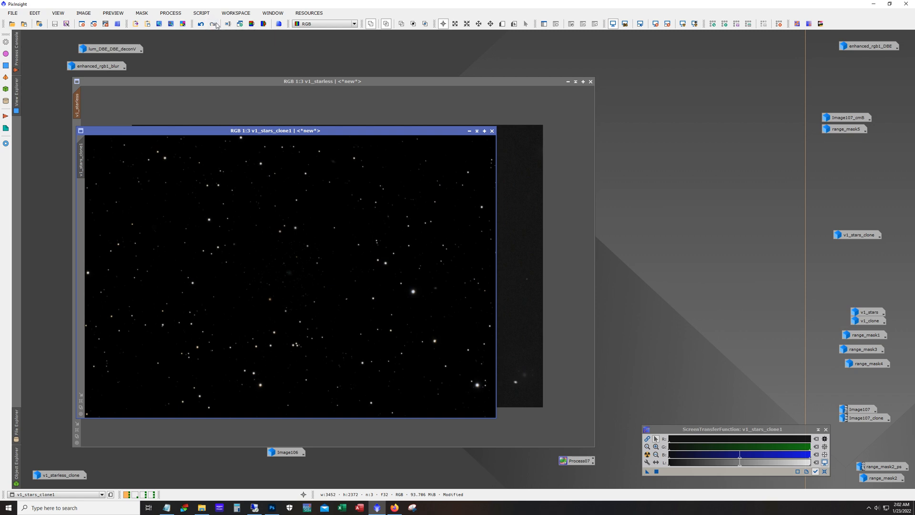
{"action": "mouse_move", "coordinate": [265, 142]}
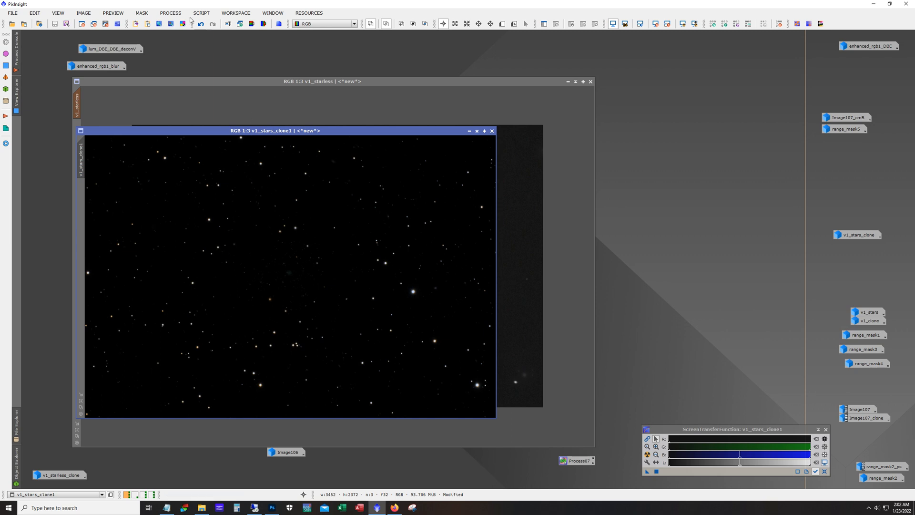
{"action": "mouse_move", "coordinate": [235, 107]}
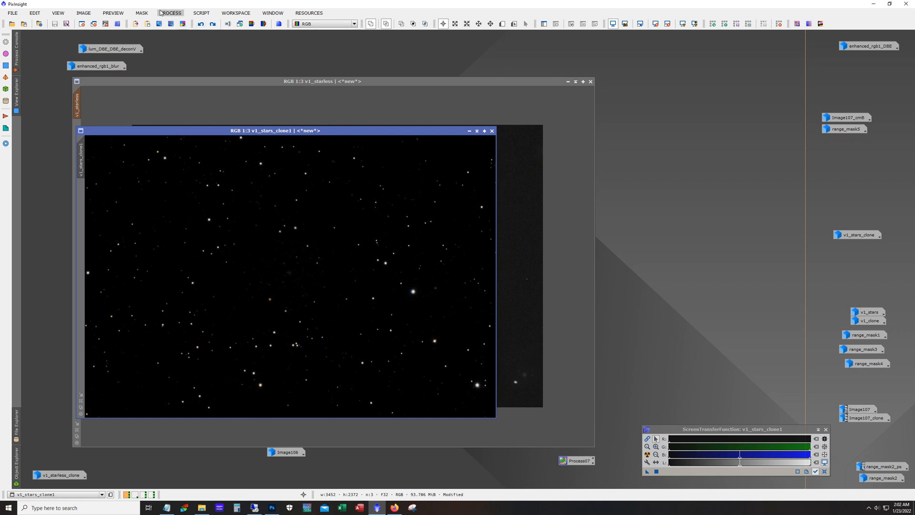
Bring up photometric colour calibration from the Process menu
{"action": "left_click", "coordinate": [169, 13]}
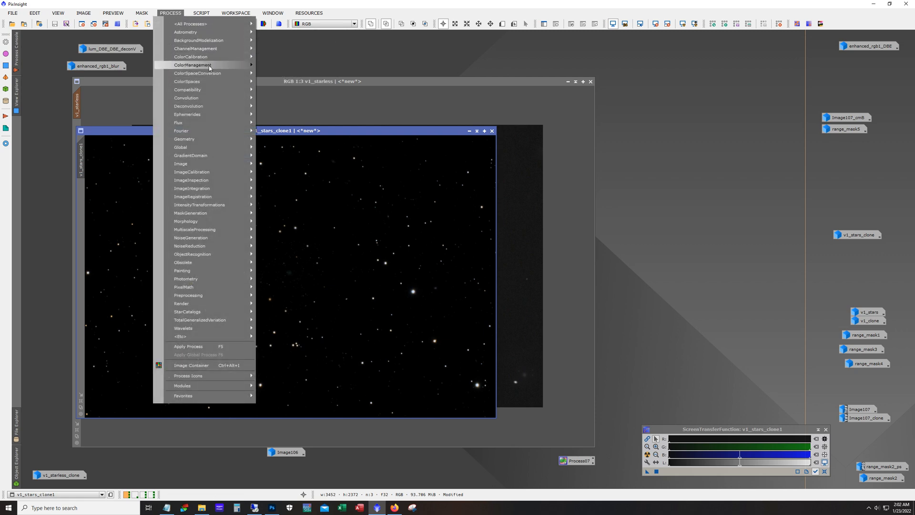
{"action": "mouse_move", "coordinate": [190, 56]}
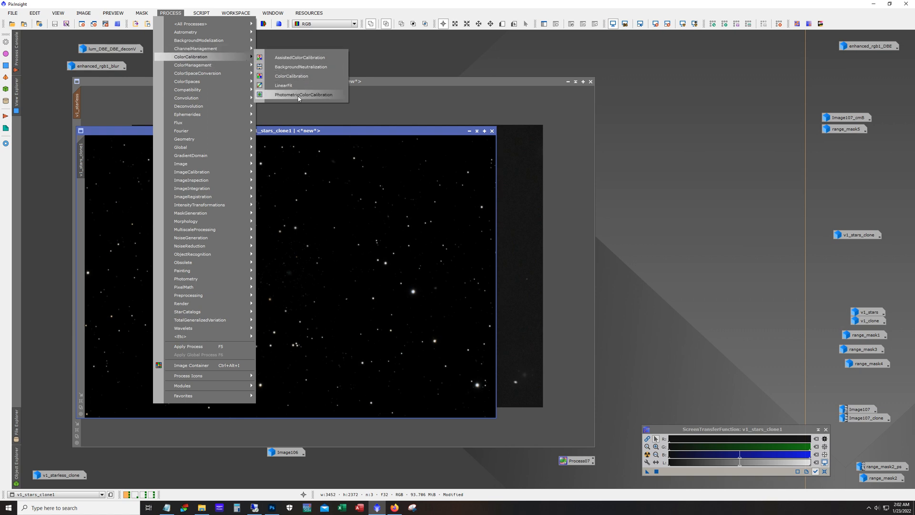
{"action": "left_click", "coordinate": [292, 77]}
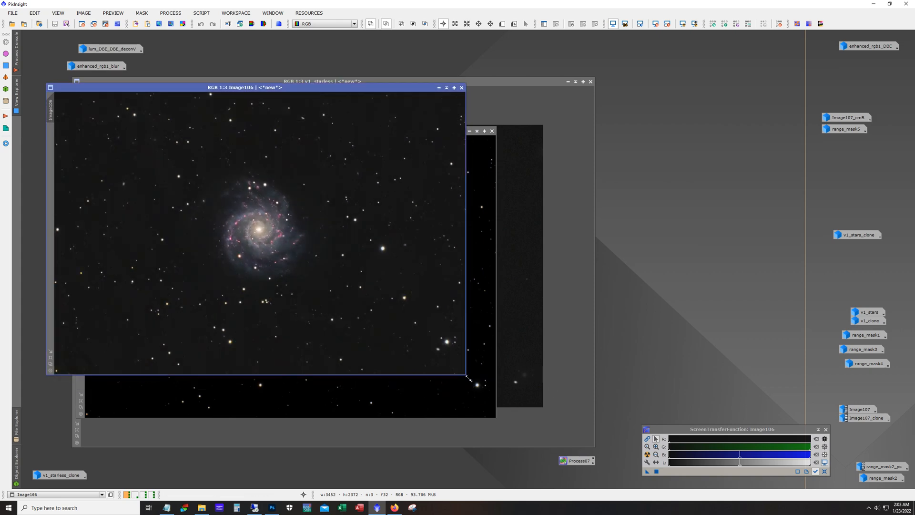
Enlarge Image106, open Image107 beside it and open the range_mask5 mask
{"action": "left_click_drag", "start_coordinate": [467, 380], "coordinate": [561, 461]}
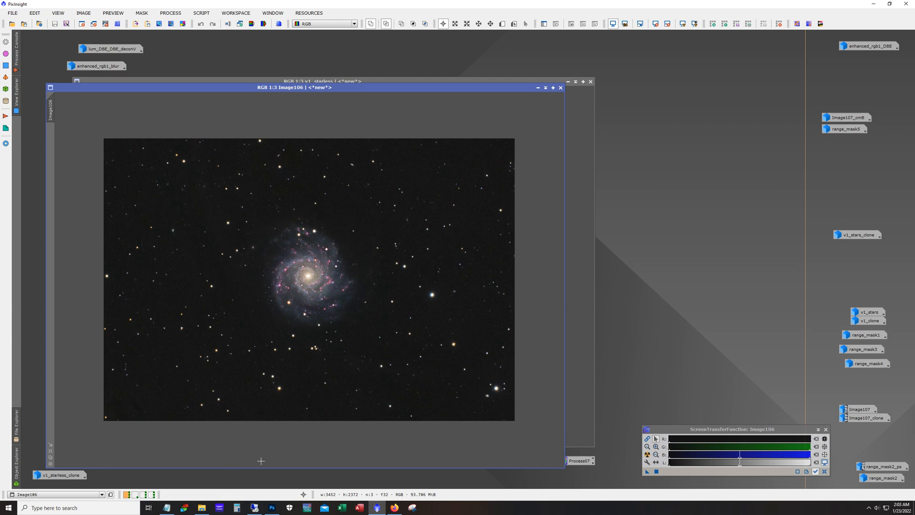
{"action": "mouse_move", "coordinate": [858, 409]}
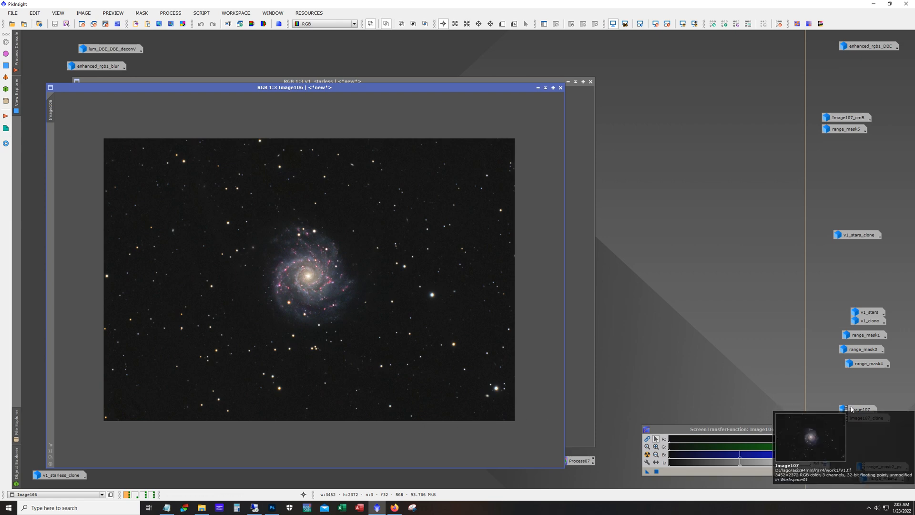
{"action": "double_click", "coordinate": [858, 409]}
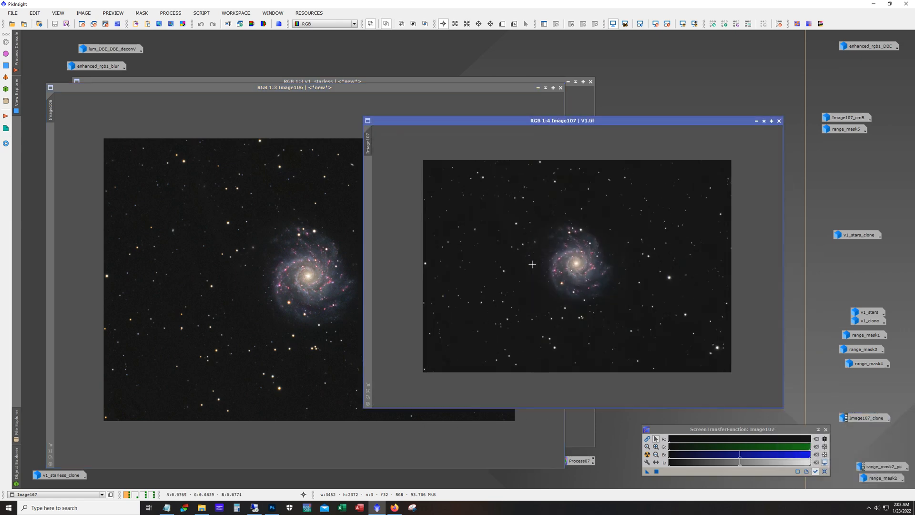
{"action": "left_click_drag", "start_coordinate": [561, 121], "coordinate": [259, 117]}
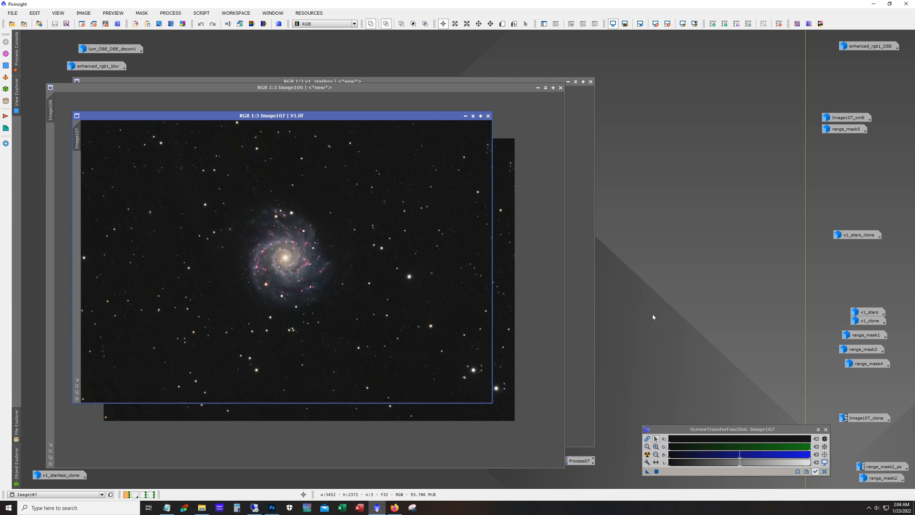
{"action": "mouse_move", "coordinate": [862, 117]}
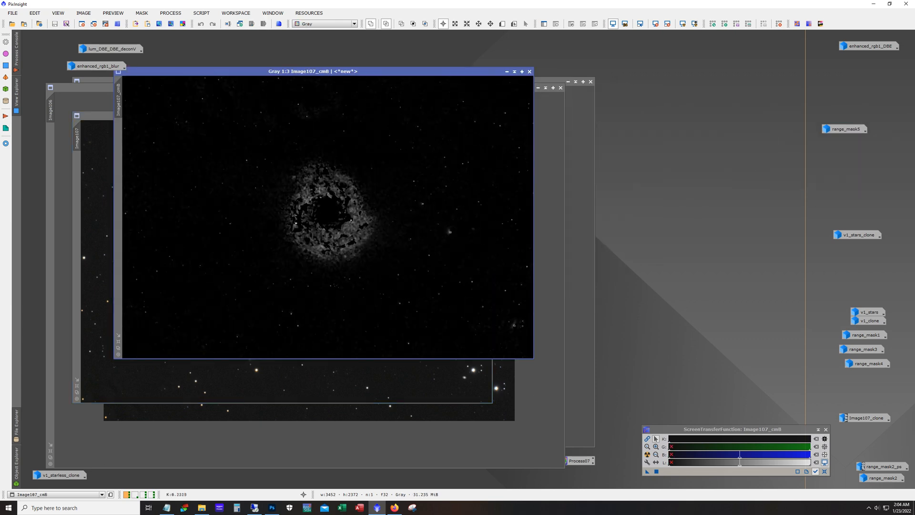
{"action": "double_click", "coordinate": [845, 129]}
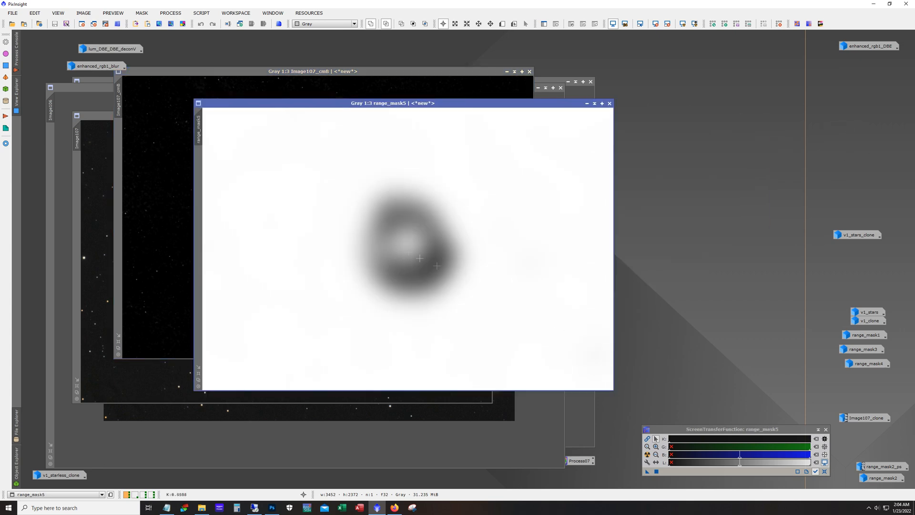
{"action": "mouse_move", "coordinate": [427, 273]}
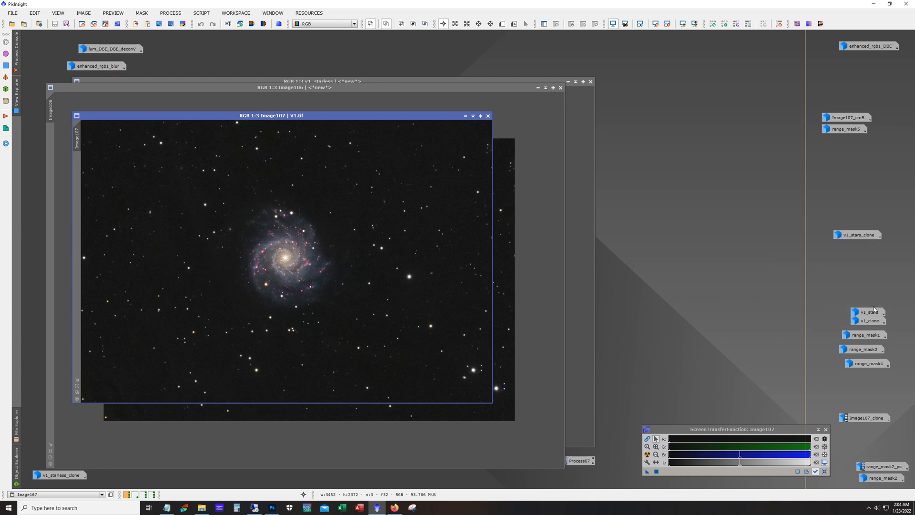
{"action": "mouse_move", "coordinate": [856, 248]}
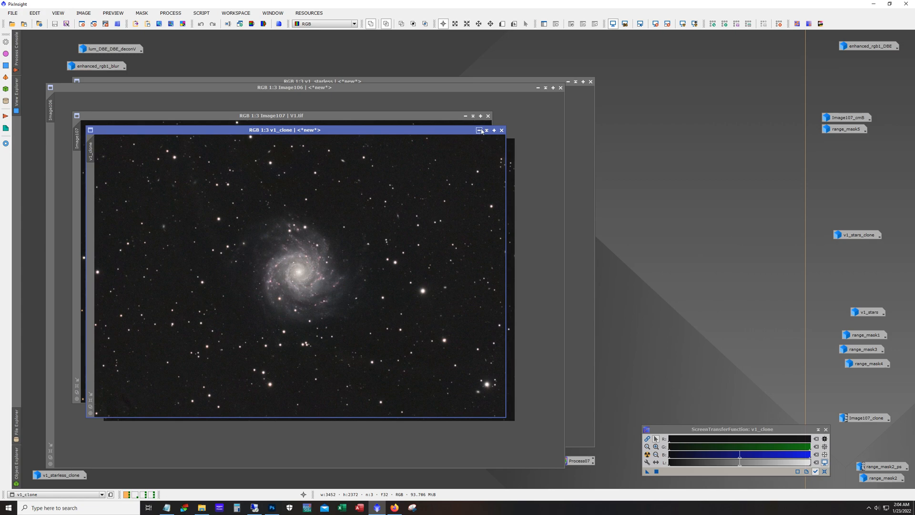
Switch to the workspace showing Image107_clone1 beside the Photoshop-tweaked v2_PS
{"action": "left_click", "coordinate": [501, 129]}
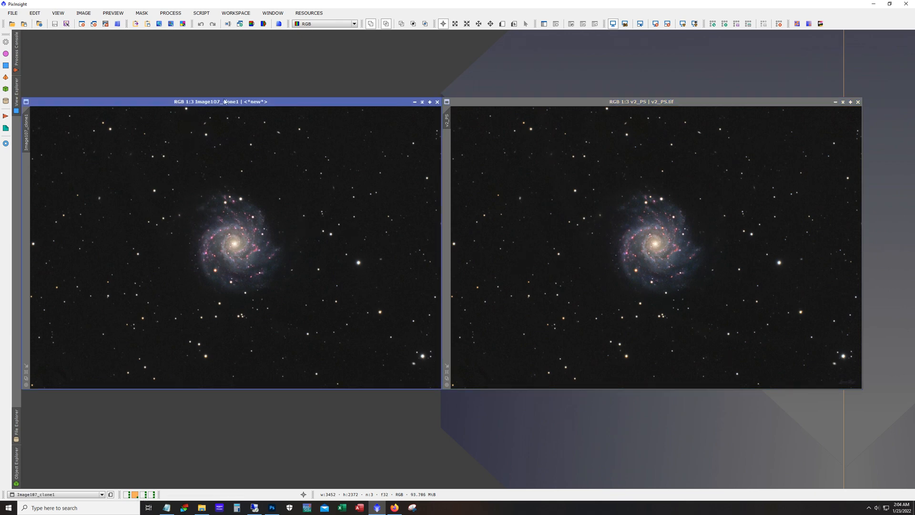
{"action": "mouse_move", "coordinate": [288, 303]}
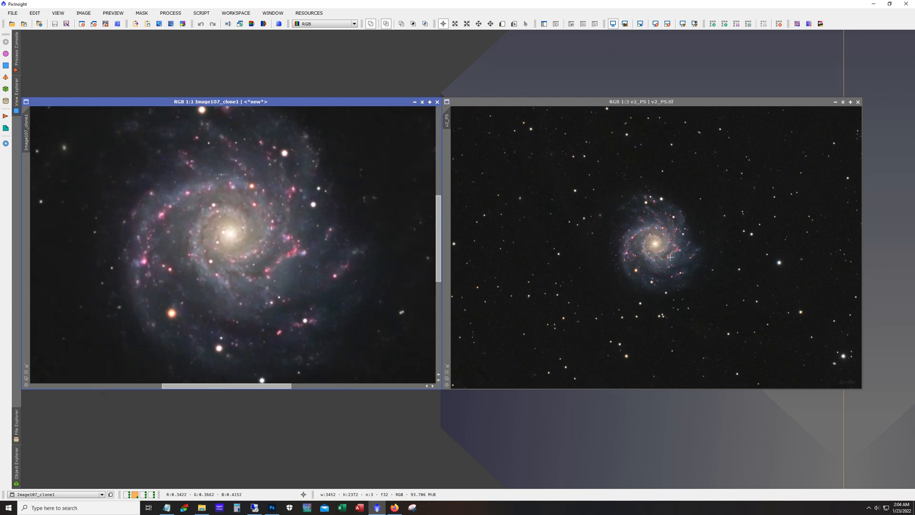
{"action": "mouse_move", "coordinate": [235, 227]}
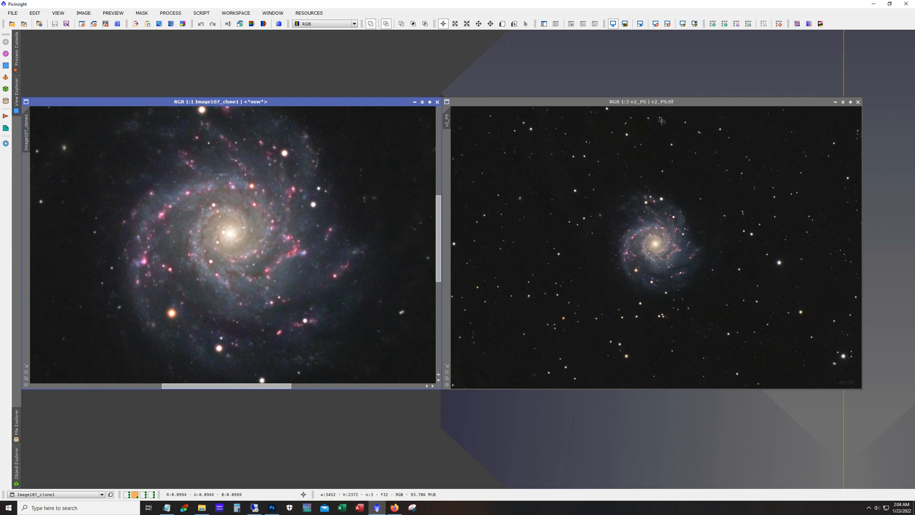
{"action": "mouse_move", "coordinate": [669, 231]}
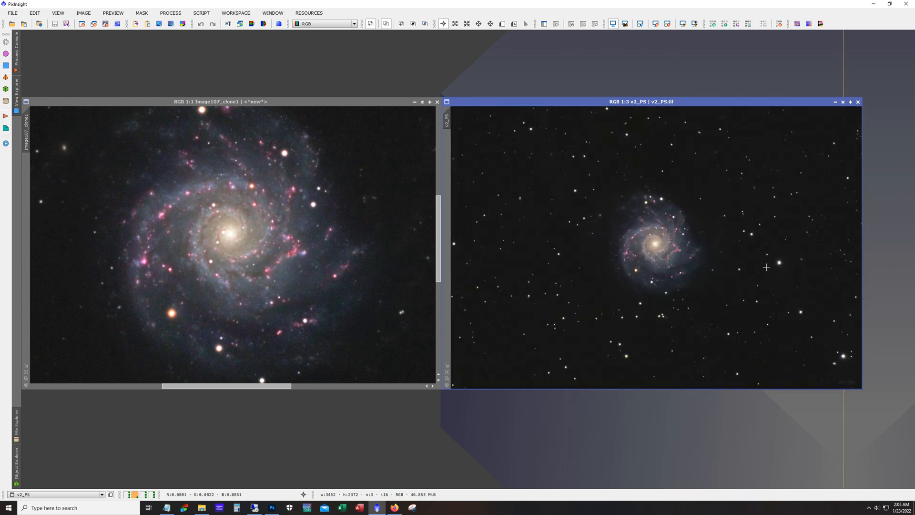
{"action": "mouse_move", "coordinate": [702, 67]}
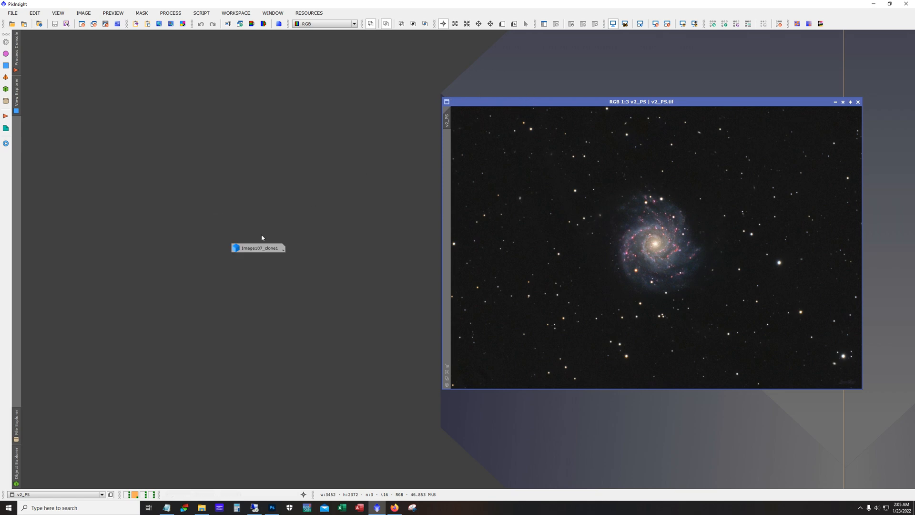
Park the Image107_clone1 icon lower right and move v2_PS to the upper left
{"action": "left_click_drag", "start_coordinate": [258, 248], "coordinate": [842, 452]}
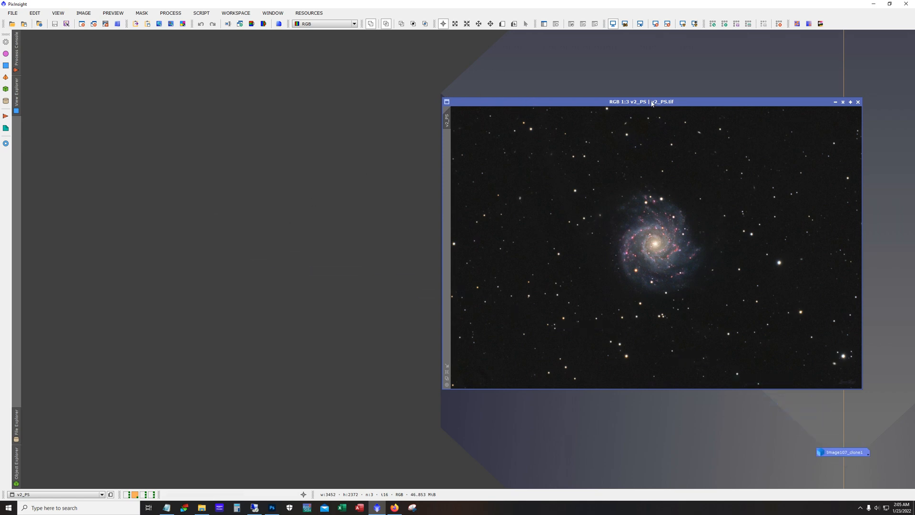
{"action": "left_click_drag", "start_coordinate": [640, 102], "coordinate": [261, 40]}
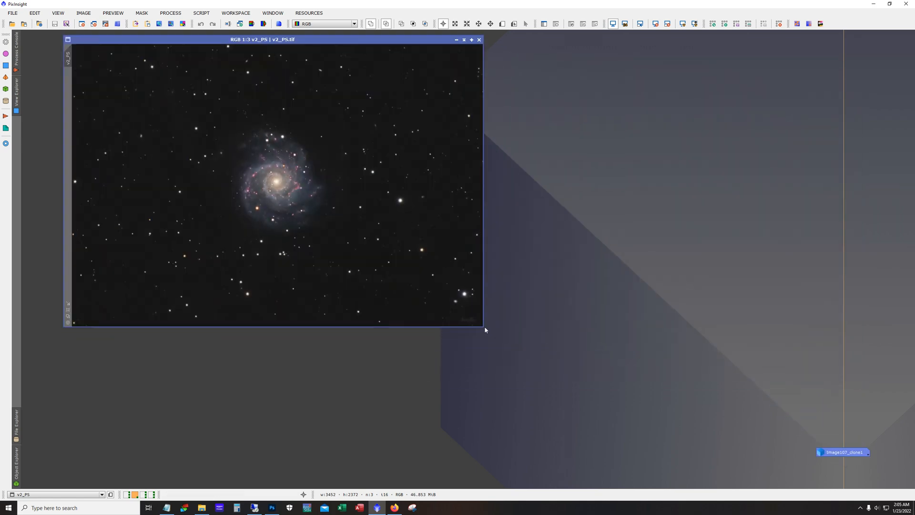